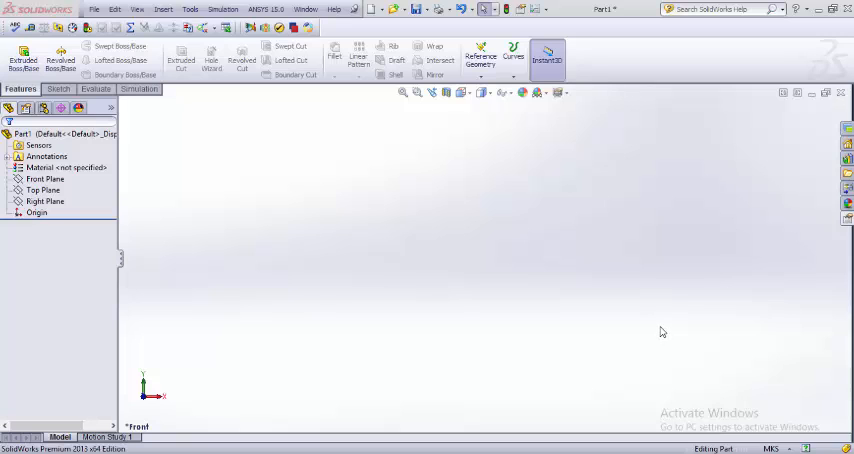
mouse_move(588, 298)
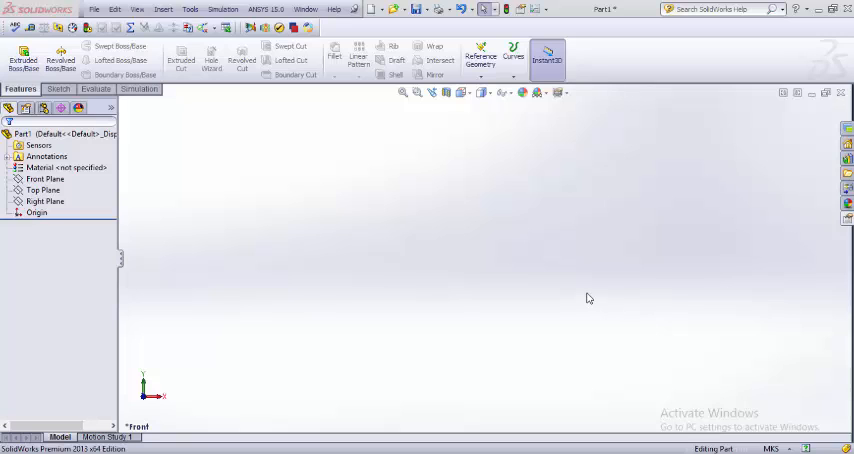
mouse_move(592, 296)
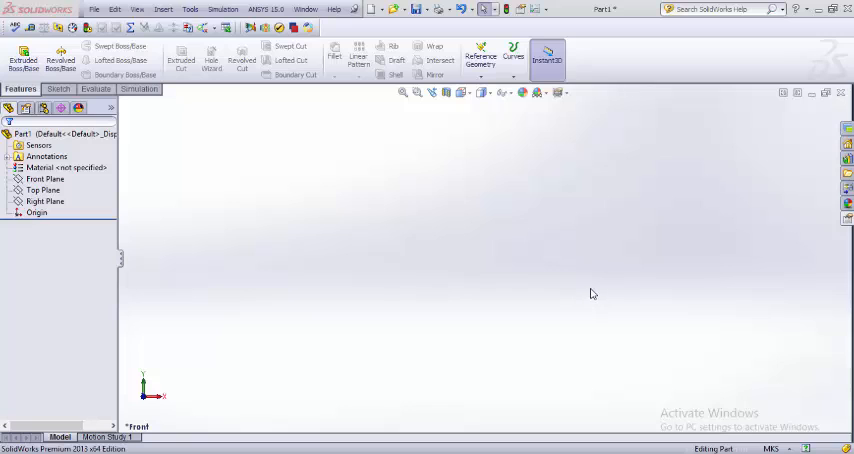
mouse_move(572, 276)
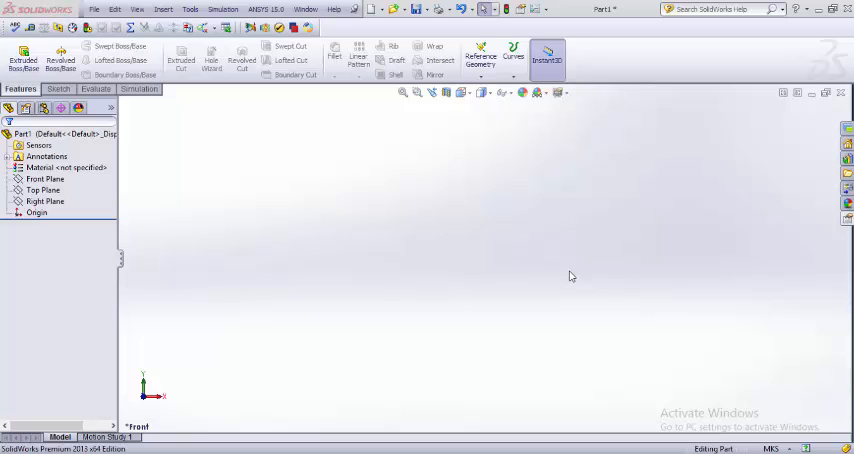
mouse_move(284, 190)
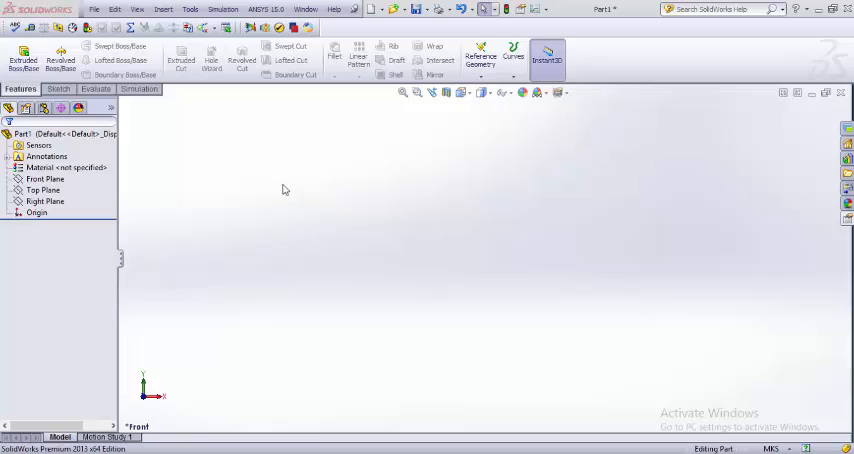
mouse_move(204, 160)
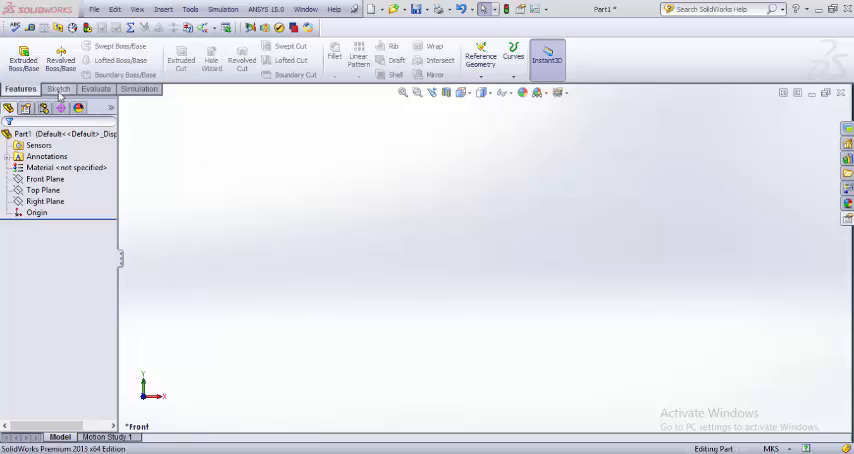
Bring up the Sketch command set for the new empty part.
left_click(58, 88)
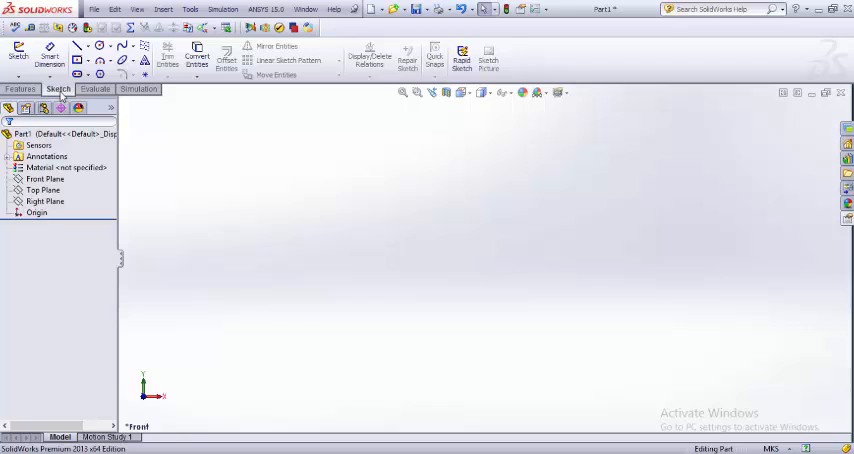
mouse_move(208, 188)
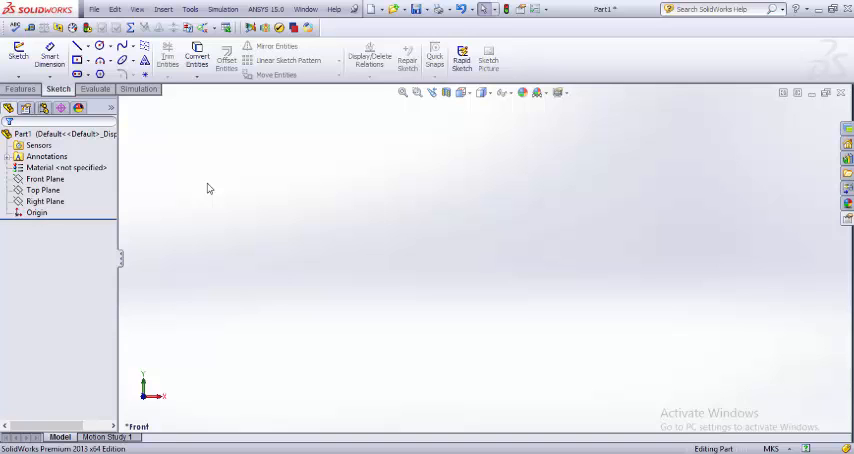
Begin a new sketch on the Front Plane.
left_click(44, 180)
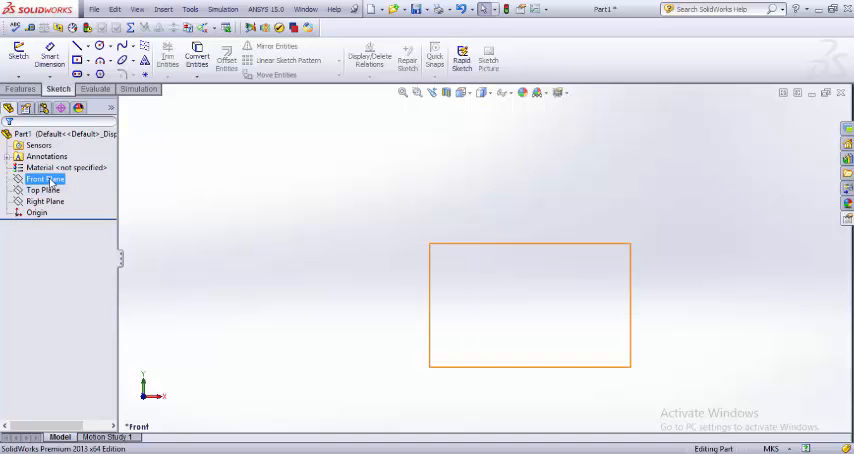
left_click(44, 180)
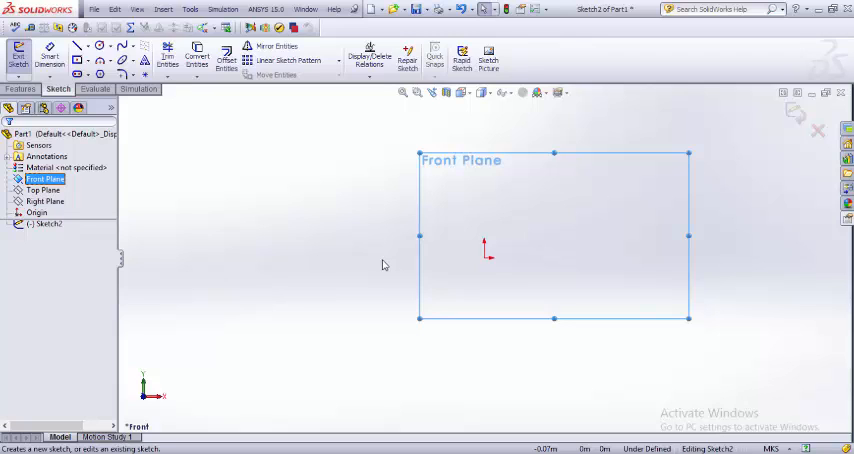
mouse_move(362, 256)
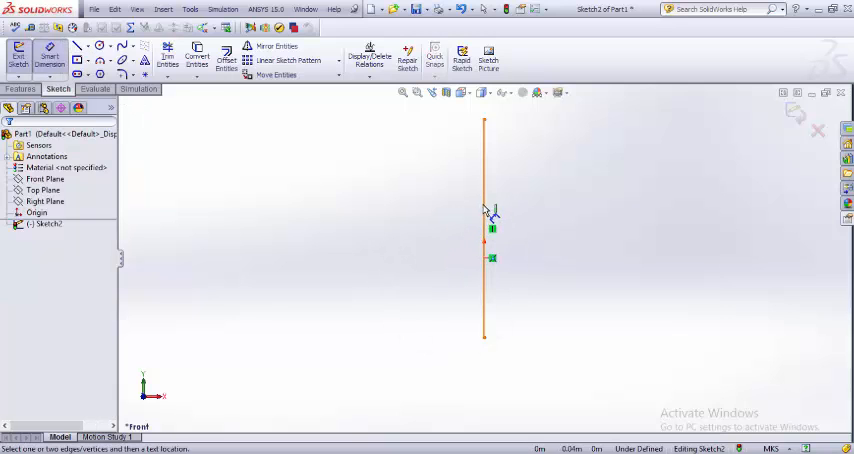
Dimension the vertical line to a height of 150 with Smart Dimension.
left_click(484, 228)
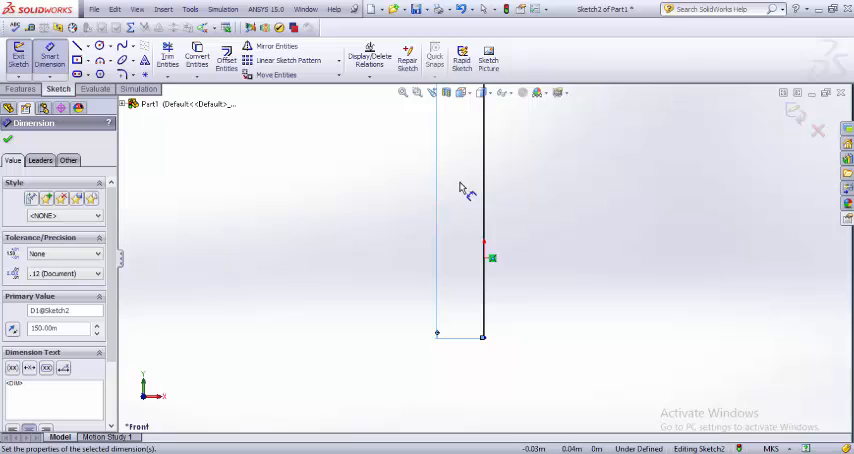
mouse_move(362, 278)
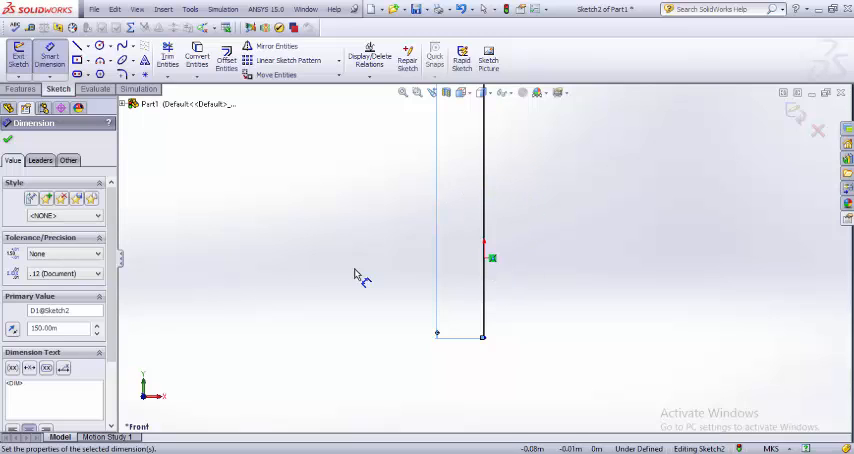
mouse_move(412, 304)
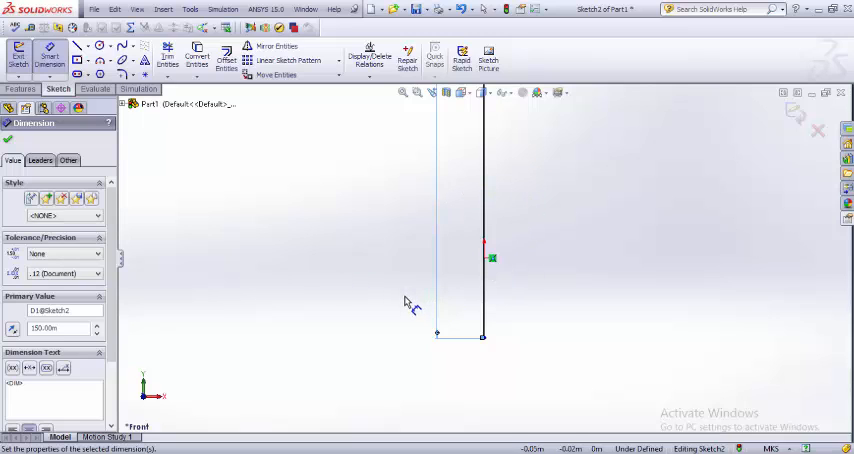
left_click(484, 336)
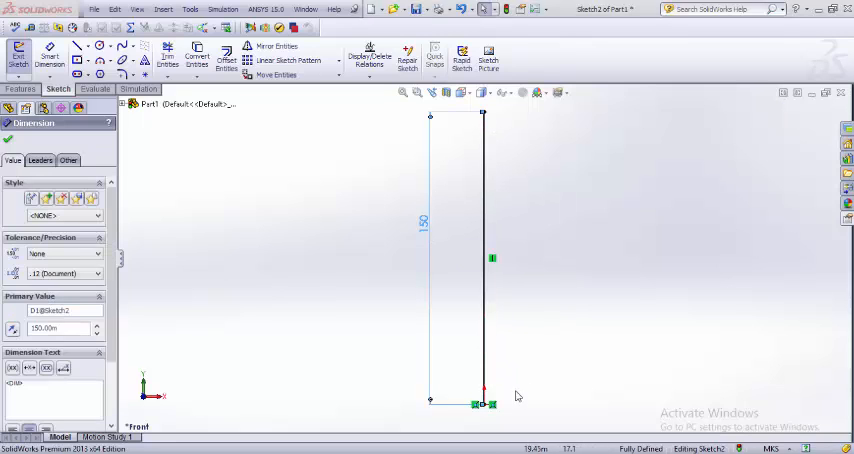
mouse_move(524, 196)
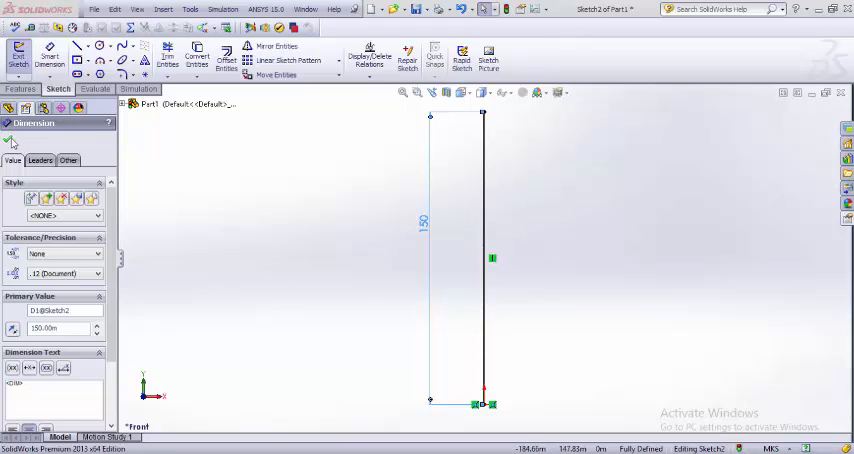
Draw the top edge and a curved spline outer side descending from the vertical line.
left_click(12, 140)
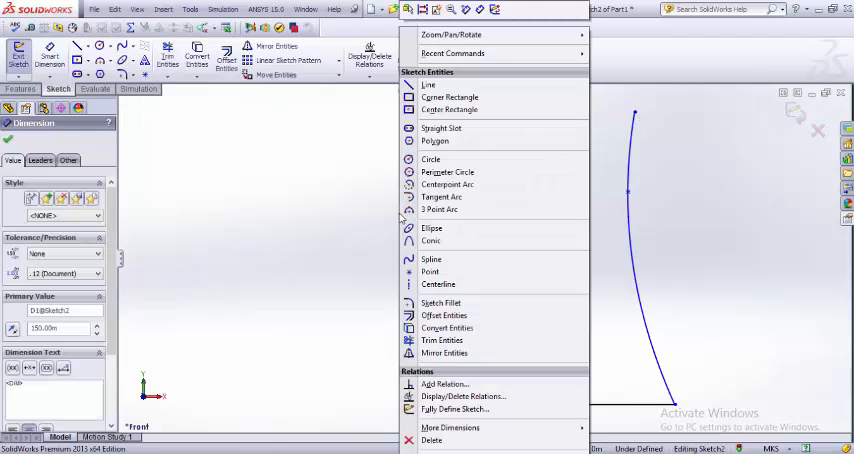
left_click(428, 84)
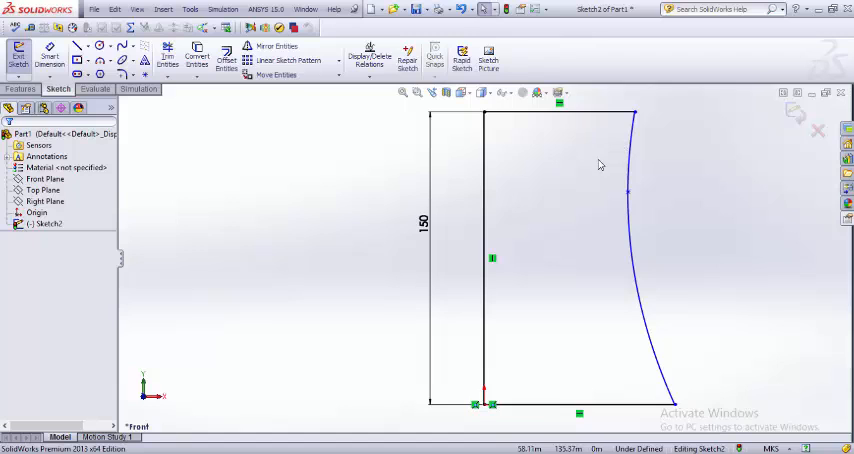
mouse_move(604, 272)
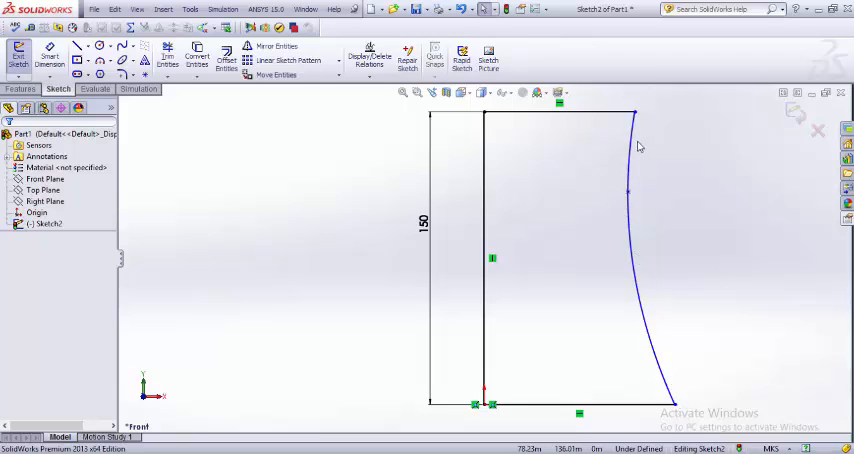
mouse_move(648, 196)
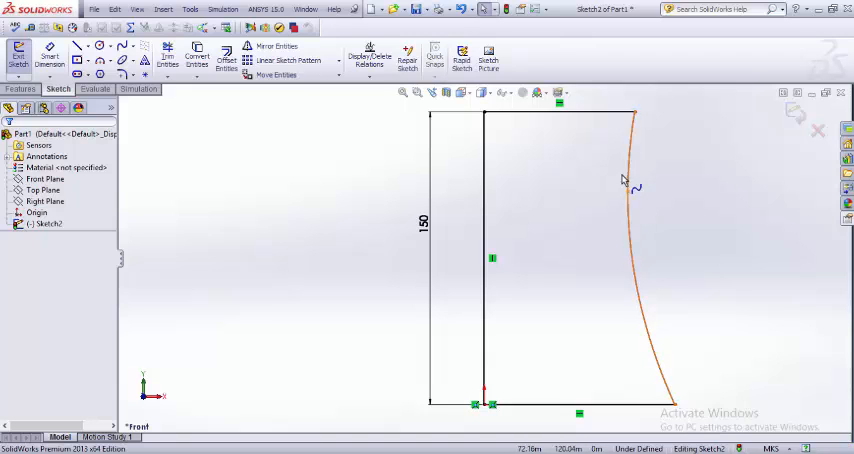
left_click(628, 180)
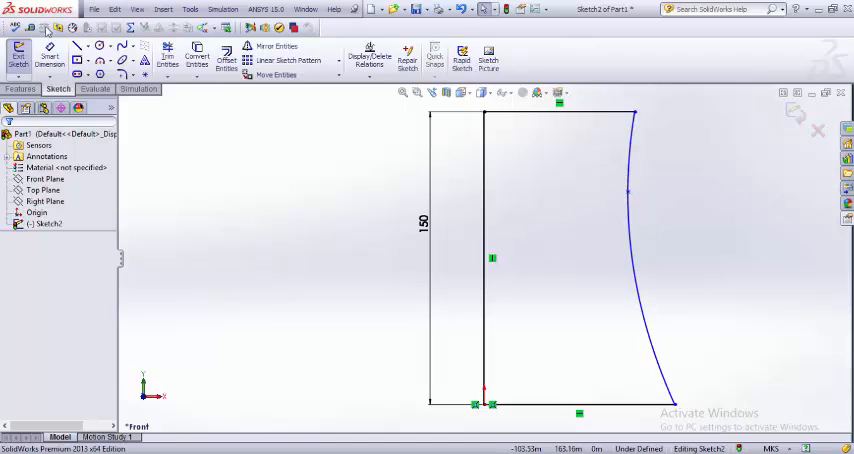
Start a Revolved Boss/Base with the vertical line as the 360° axis.
left_click(20, 88)
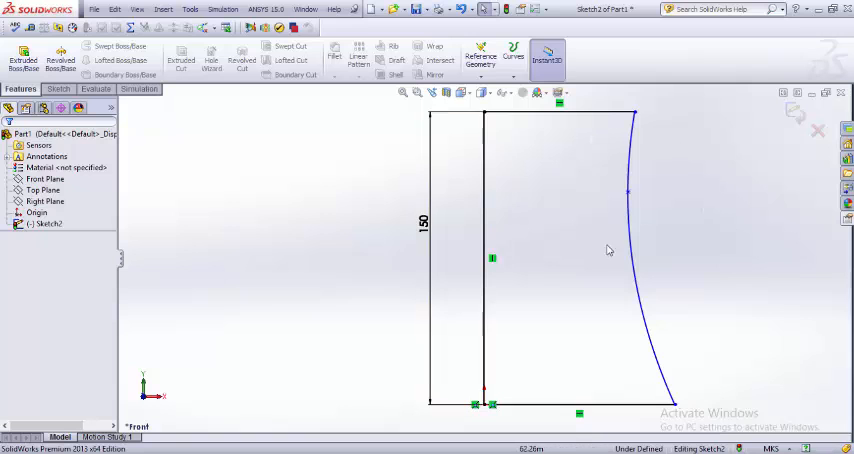
left_click(60, 60)
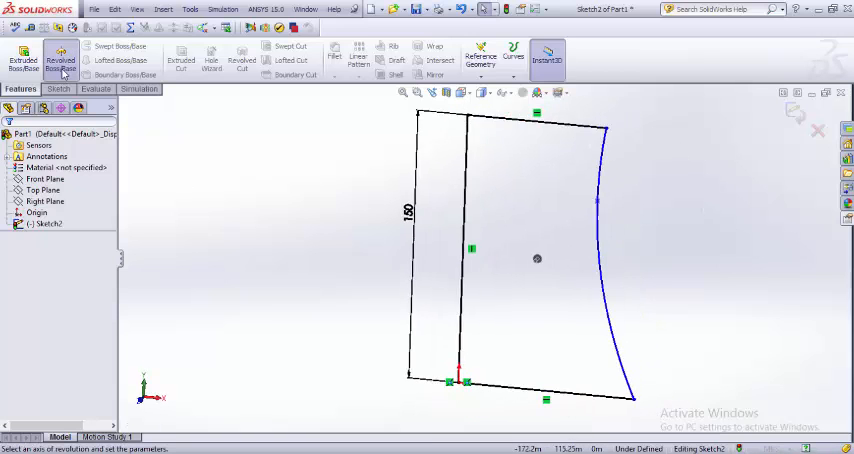
left_click(60, 60)
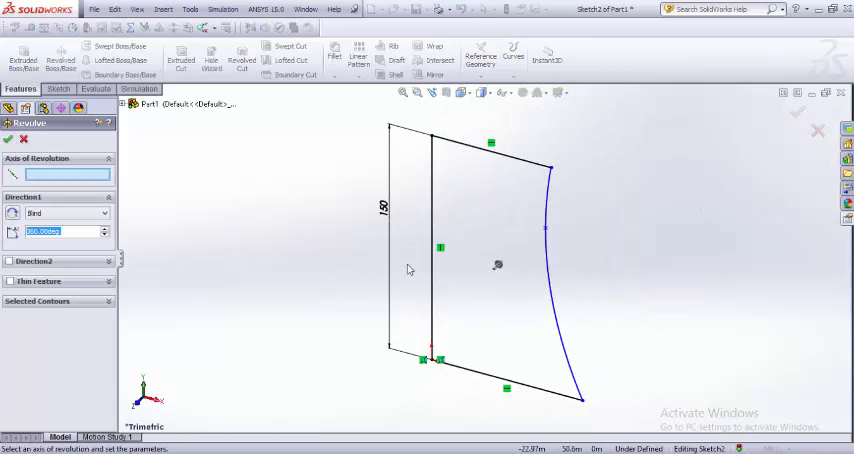
left_click(430, 240)
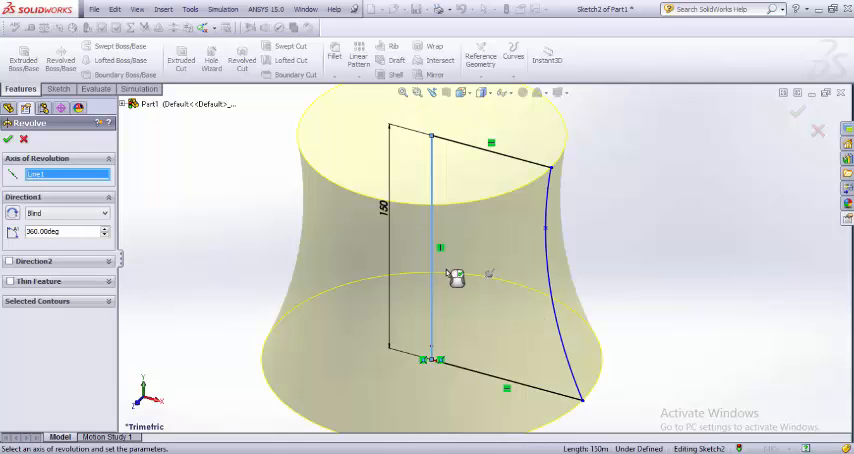
mouse_move(616, 304)
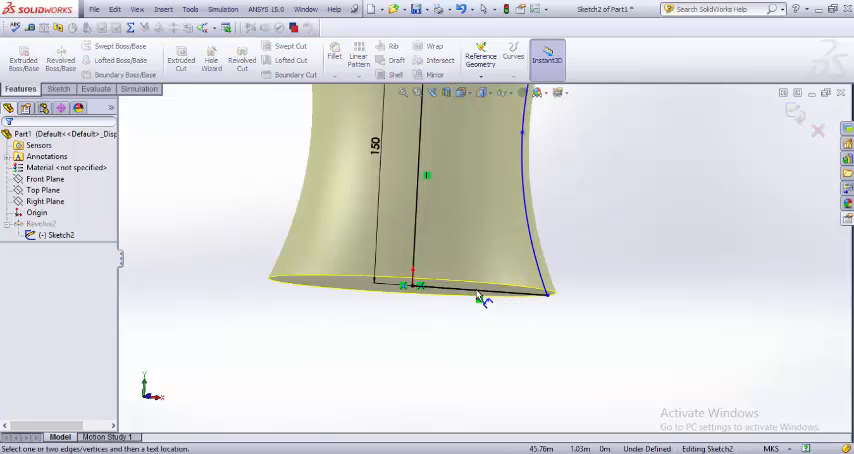
Dimension the profile's bottom edge width and confirm the value.
left_click(480, 290)
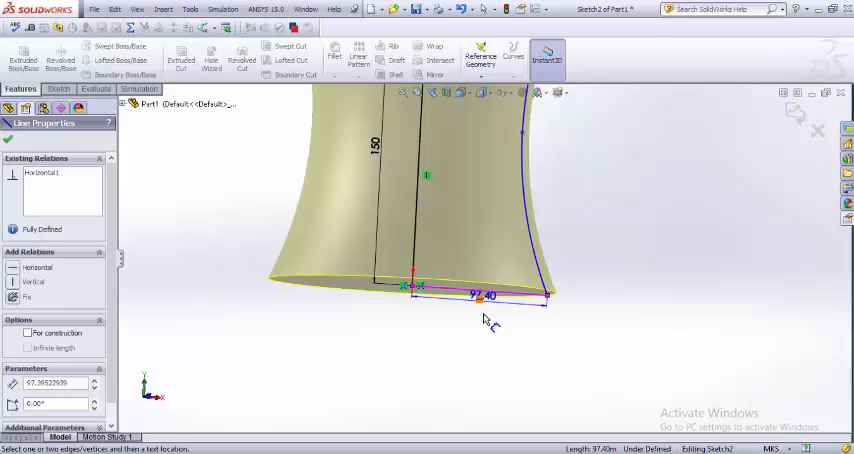
left_click_drag(482, 296, 472, 322)
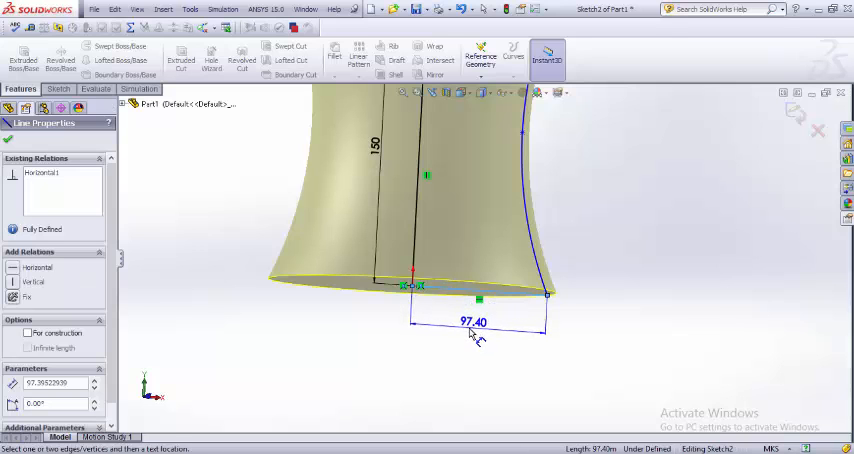
double_click(472, 322)
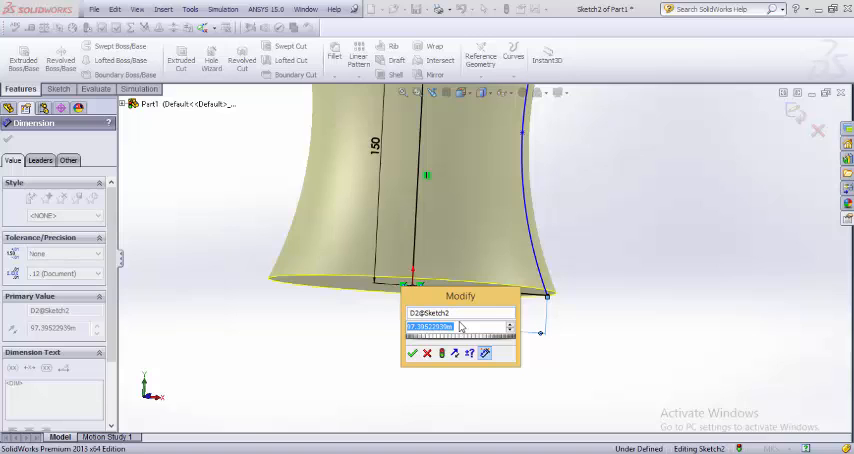
type("5")
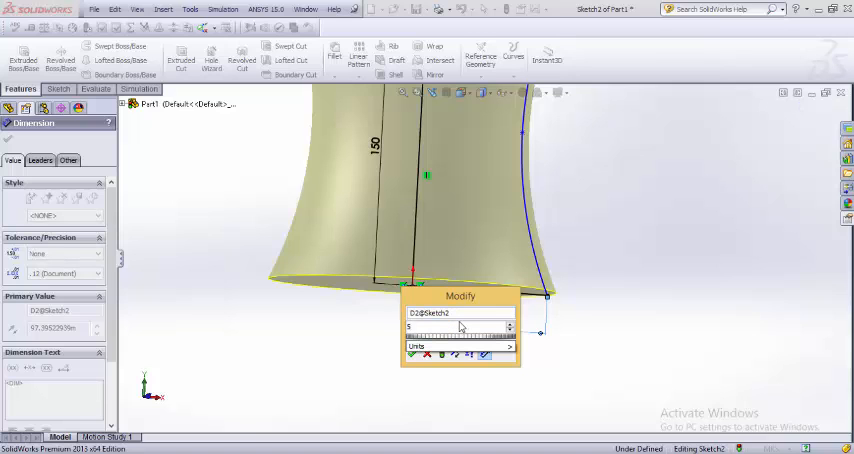
left_click(412, 356)
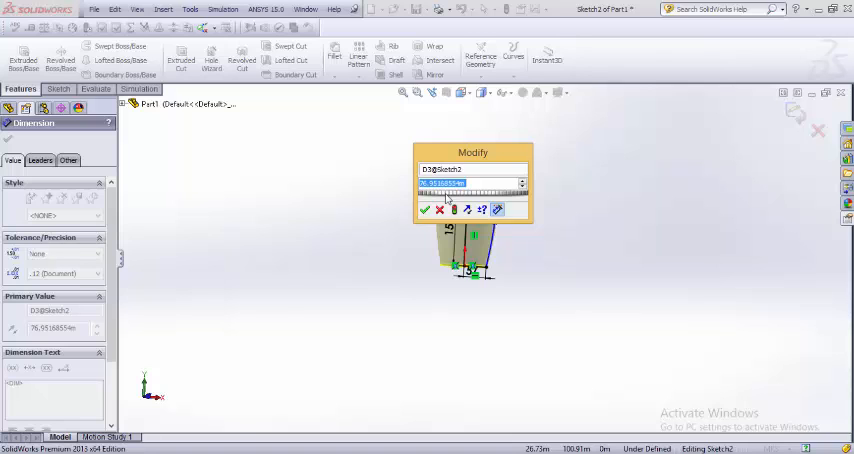
left_click(424, 208)
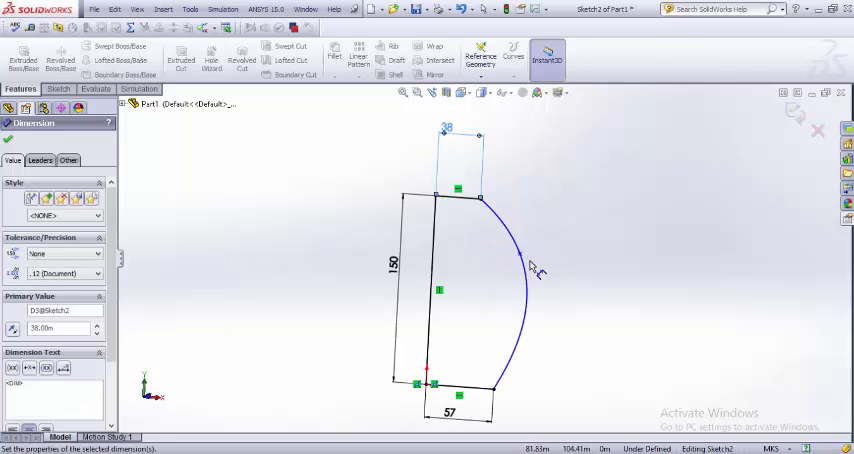
mouse_move(378, 256)
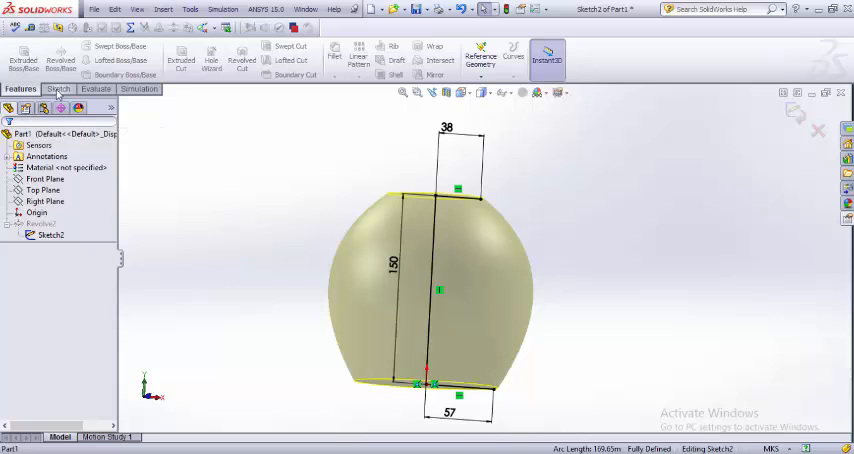
Confirm Revolve1 to create the solid hyperbolic tower body and inspect it.
left_click(58, 88)
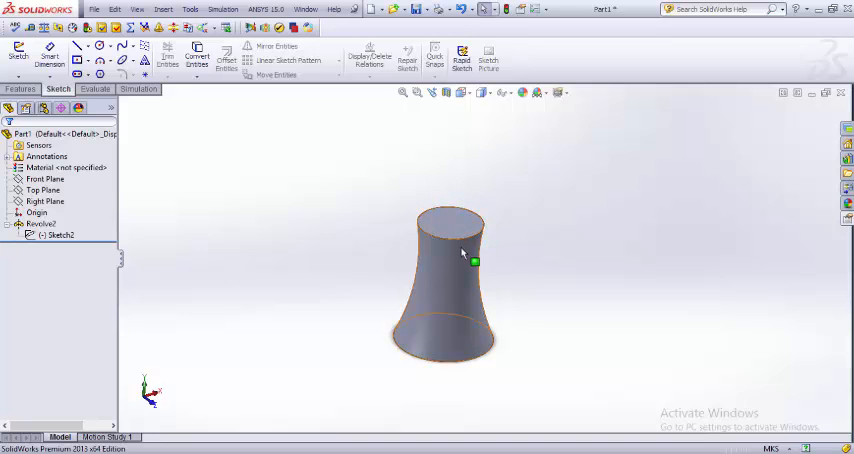
left_click_drag(472, 262, 620, 216)
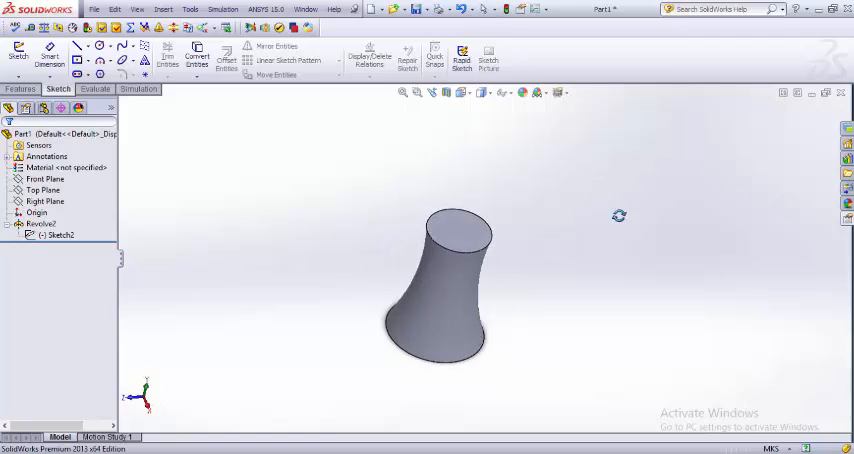
left_click_drag(620, 216, 524, 278)
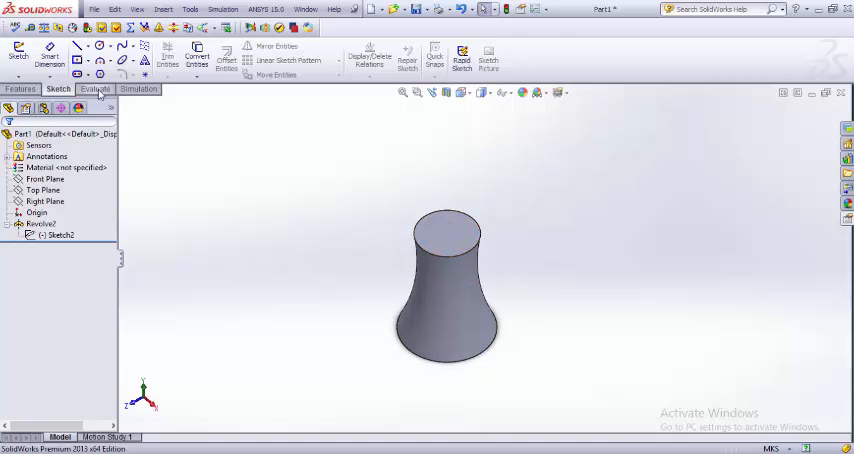
left_click(20, 88)
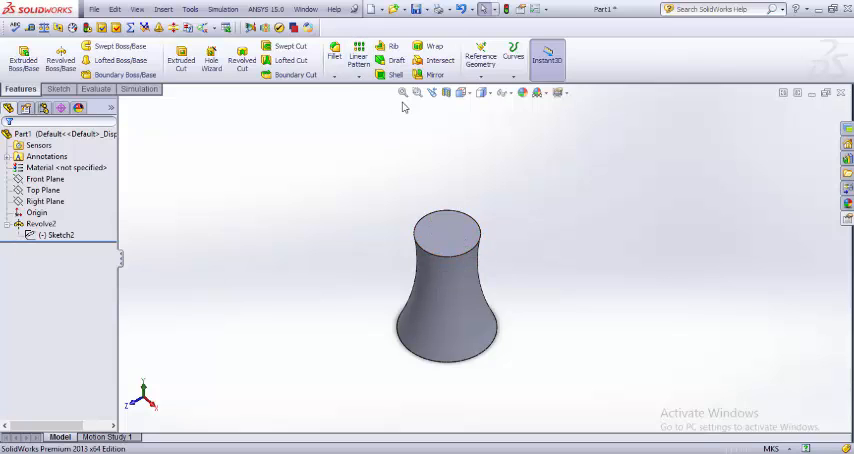
mouse_move(448, 252)
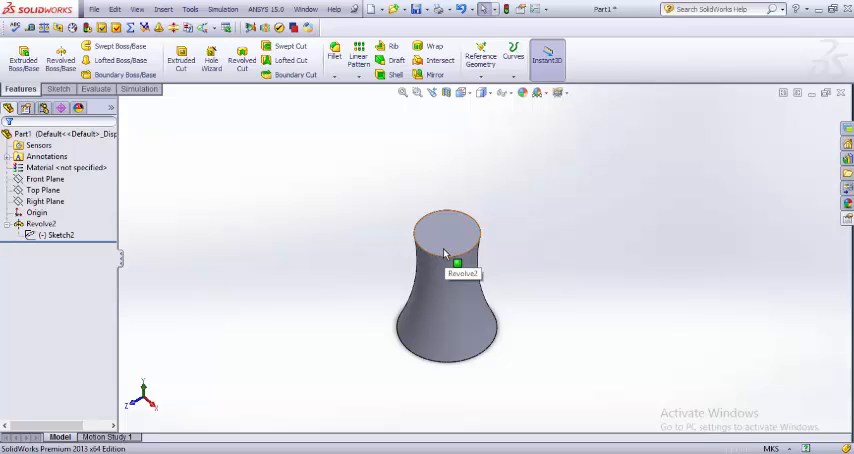
mouse_move(396, 76)
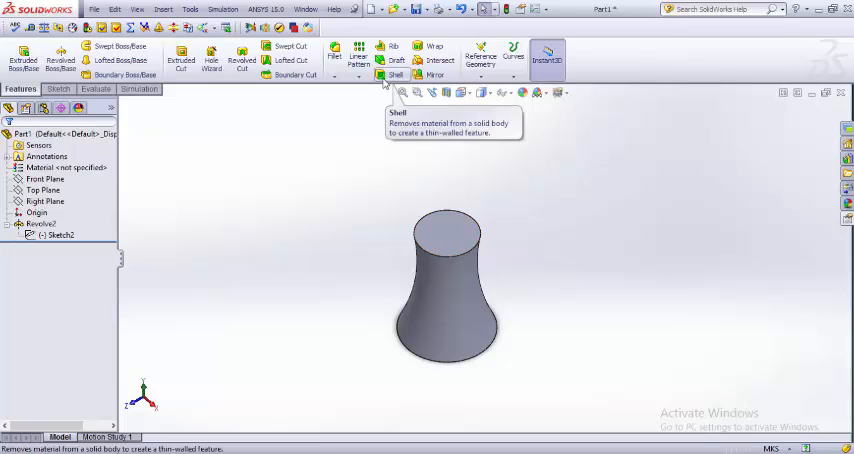
Shell the tower into a thin wall with the top face left open.
left_click(396, 76)
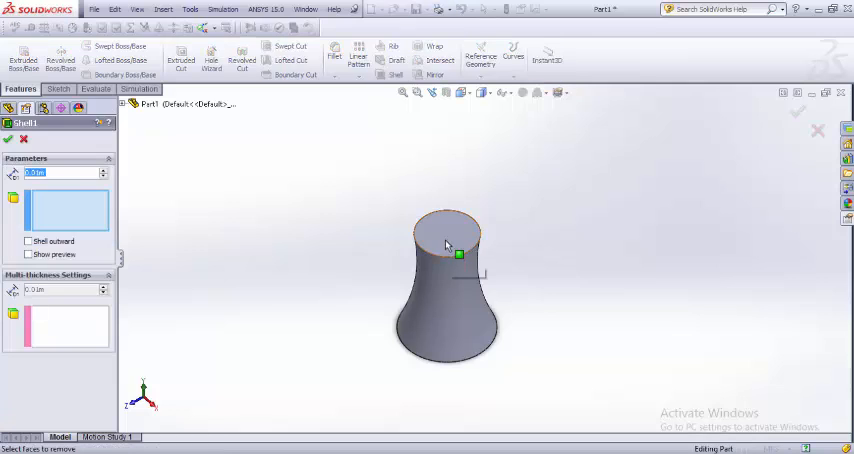
left_click(448, 236)
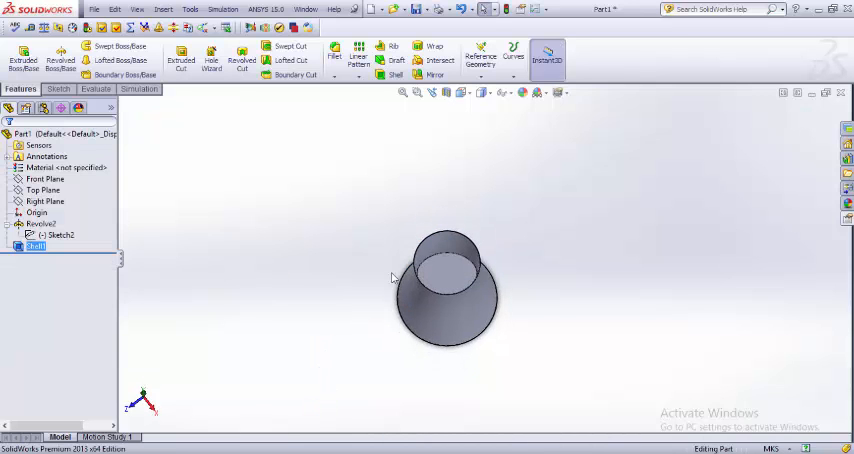
mouse_move(480, 168)
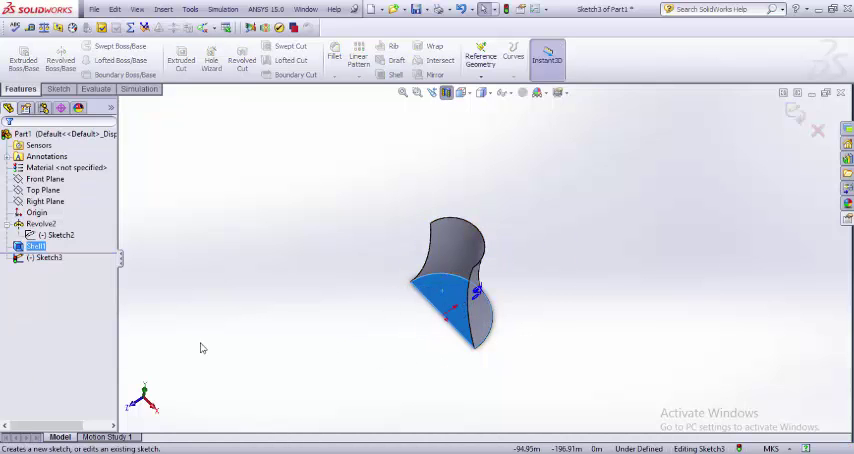
Cut through the closed bottom with an Extruded Cut circle so both ends are open.
left_click(58, 88)
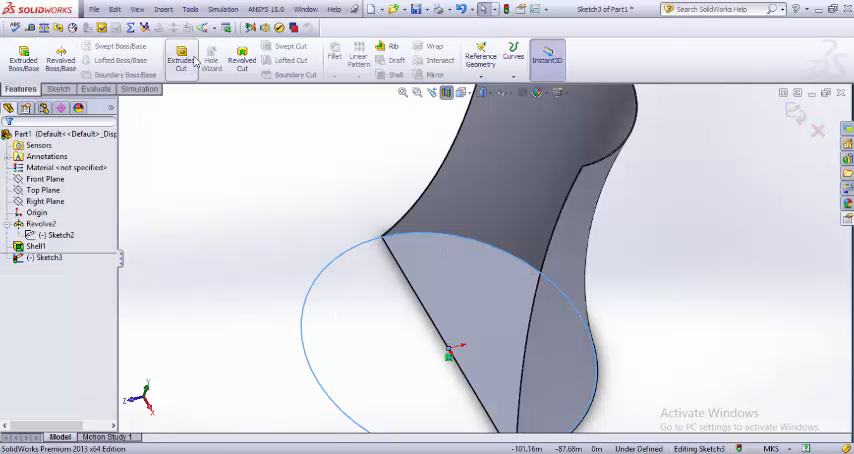
left_click(180, 60)
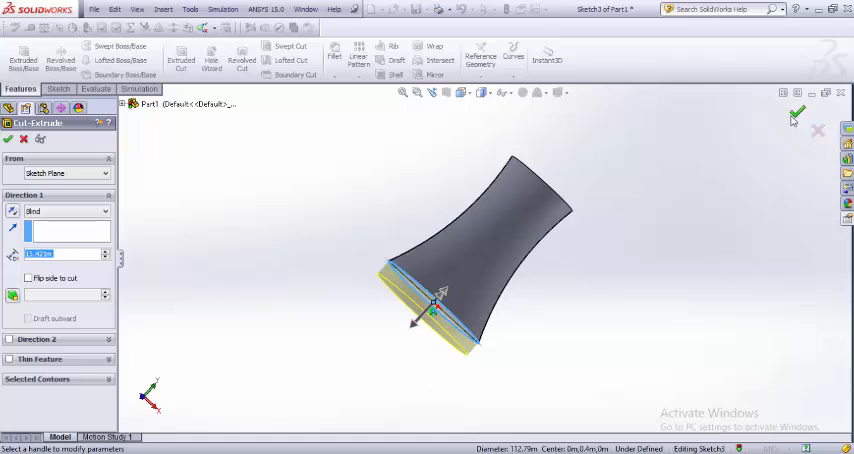
left_click(796, 116)
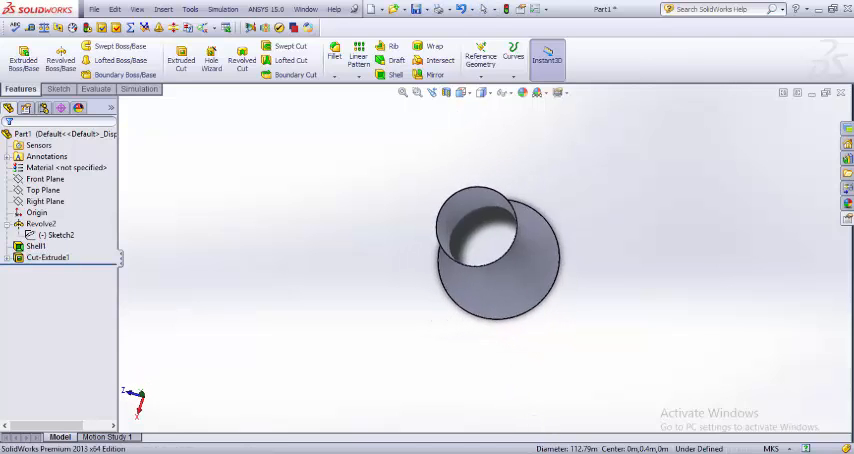
left_click_drag(500, 260, 530, 300)
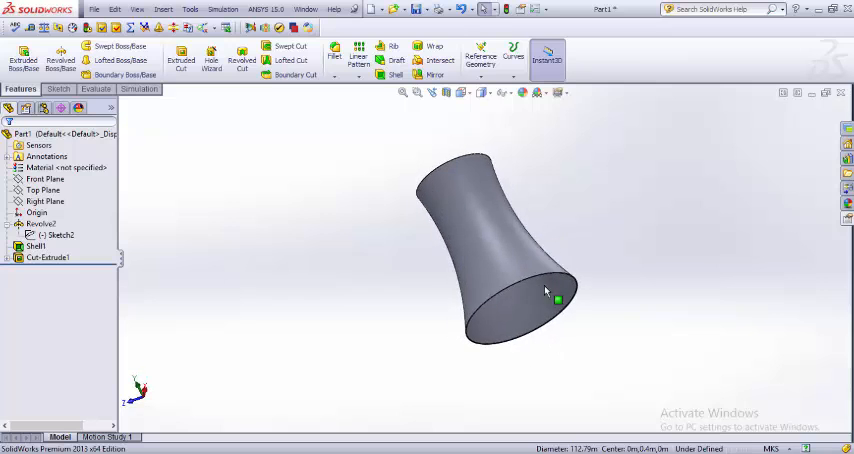
left_click_drag(544, 292, 652, 346)
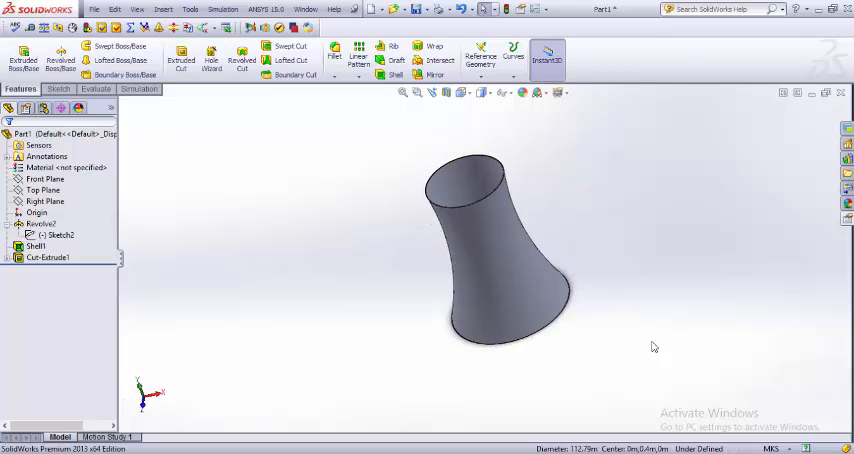
mouse_move(604, 320)
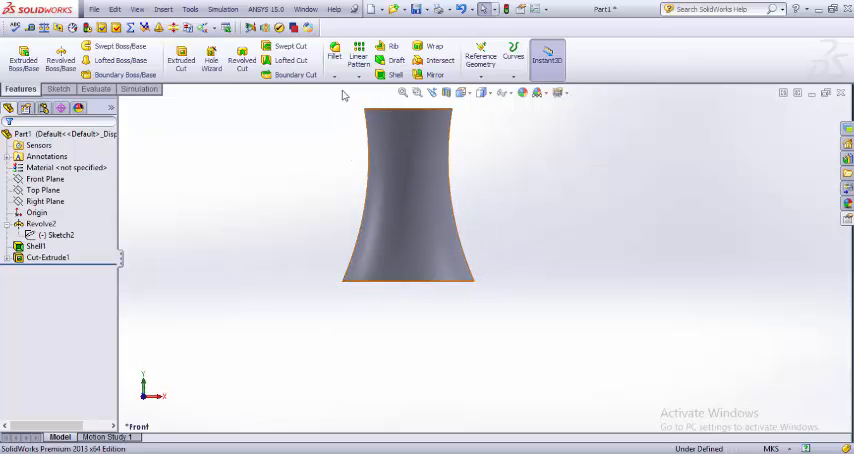
Draw crossing 3D sketch lines beside the tower's base as a truss-leg outline.
left_click(58, 88)
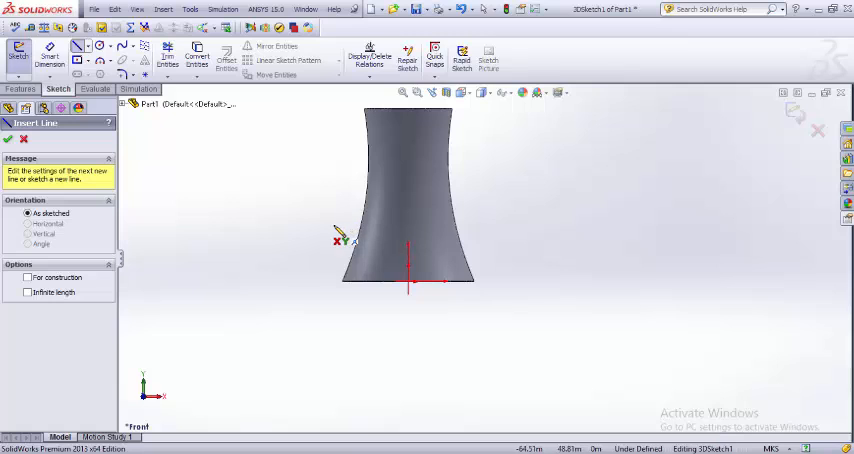
mouse_move(322, 234)
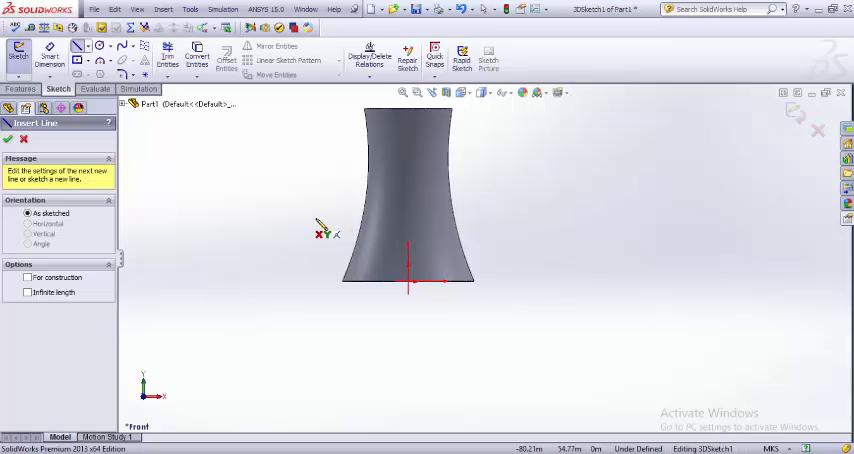
mouse_move(268, 242)
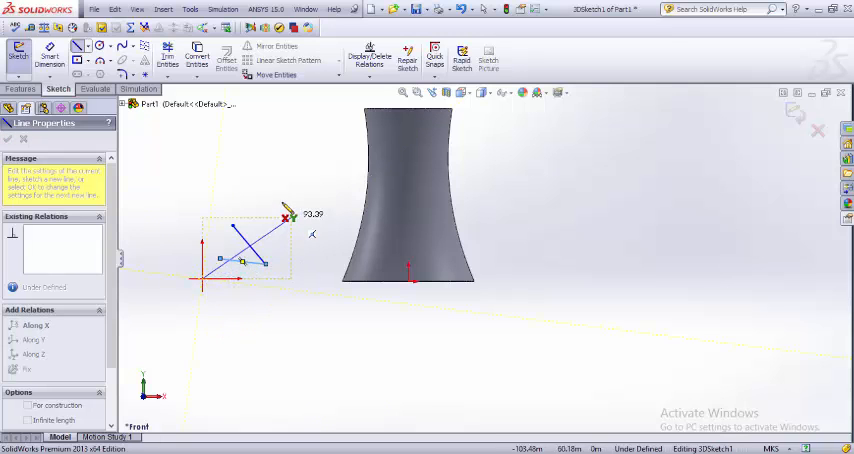
left_click_drag(290, 218, 250, 240)
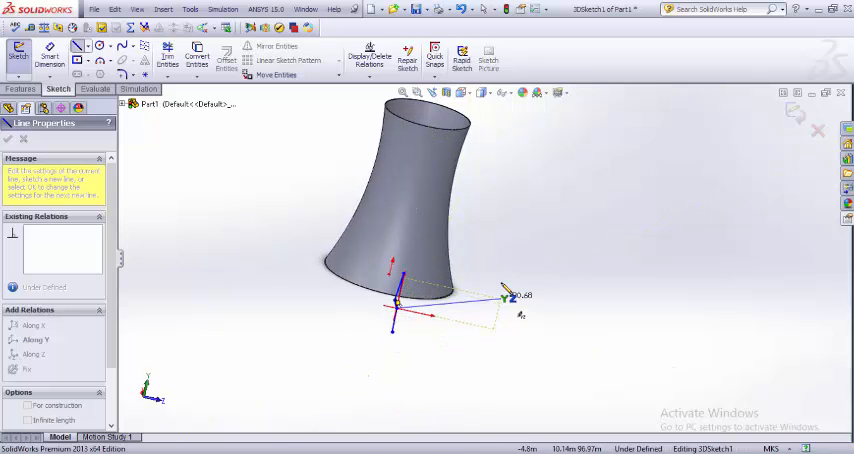
left_click_drag(504, 296, 584, 360)
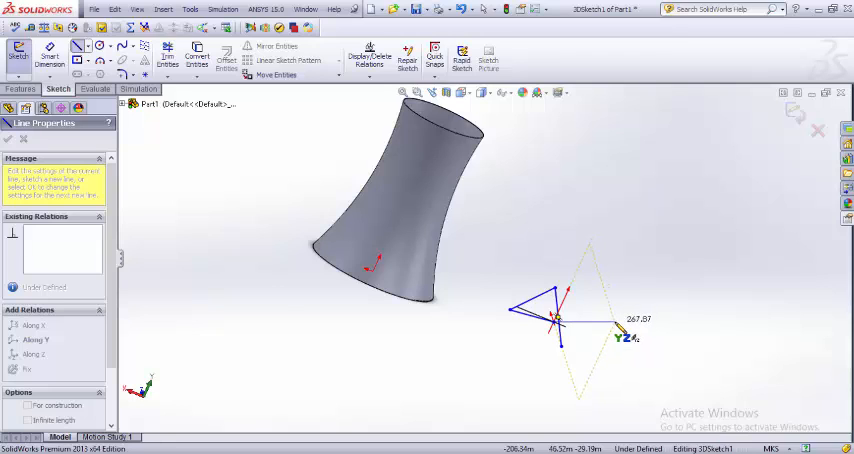
mouse_move(620, 324)
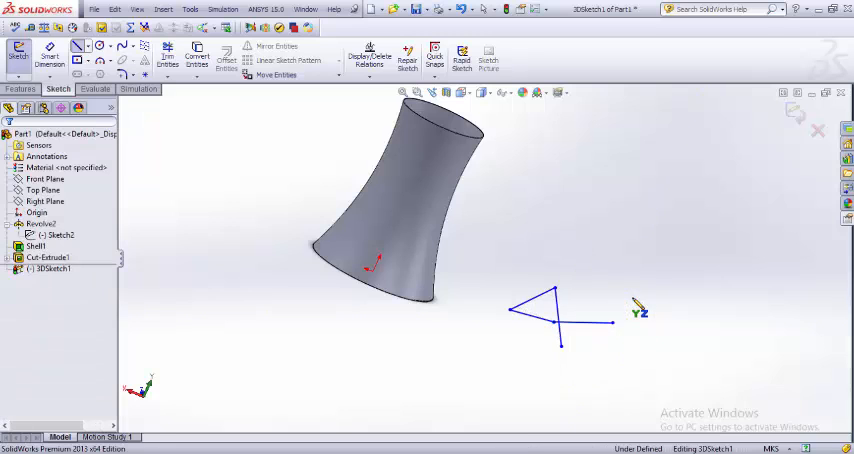
left_click_drag(500, 268, 646, 356)
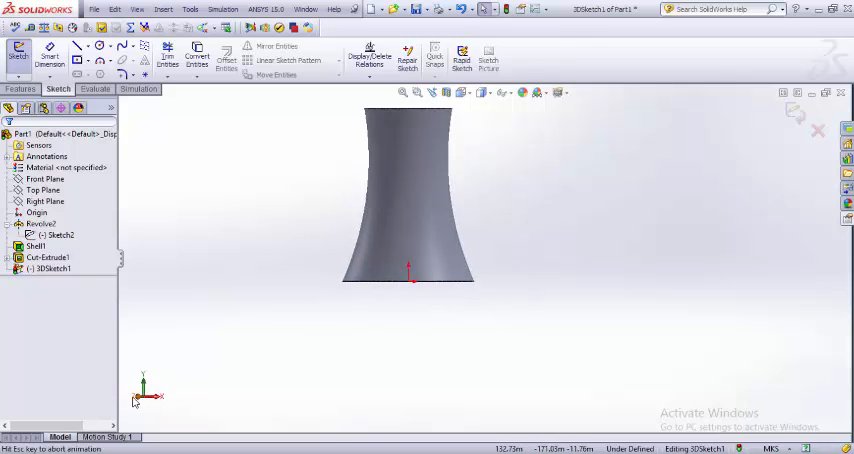
Constrain the truss line's endpoint onto the tower shell's bottom rim.
left_click(78, 46)
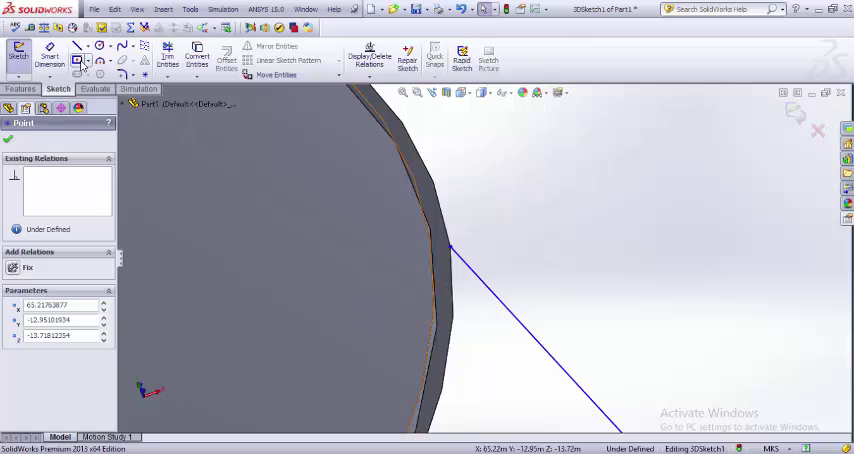
Begin the rectangular leg cross-section sketch at the truss line's end.
left_click(76, 62)
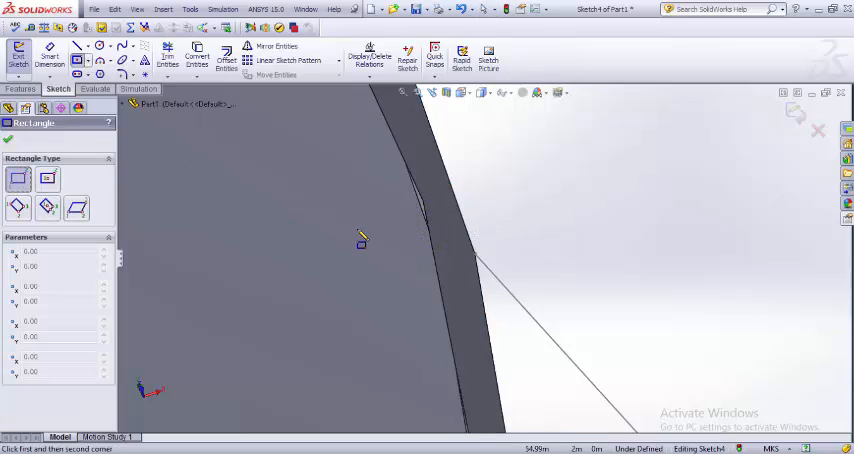
mouse_move(444, 238)
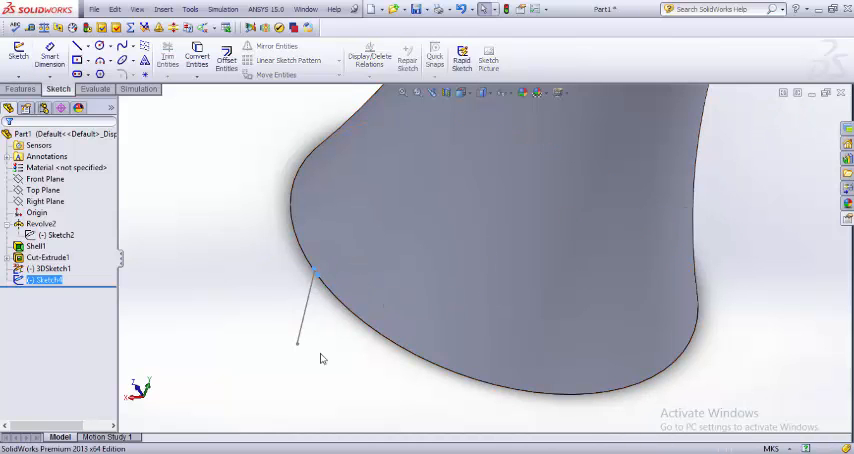
Sweep the rectangular profile along the truss line to form a solid leg.
left_click(20, 88)
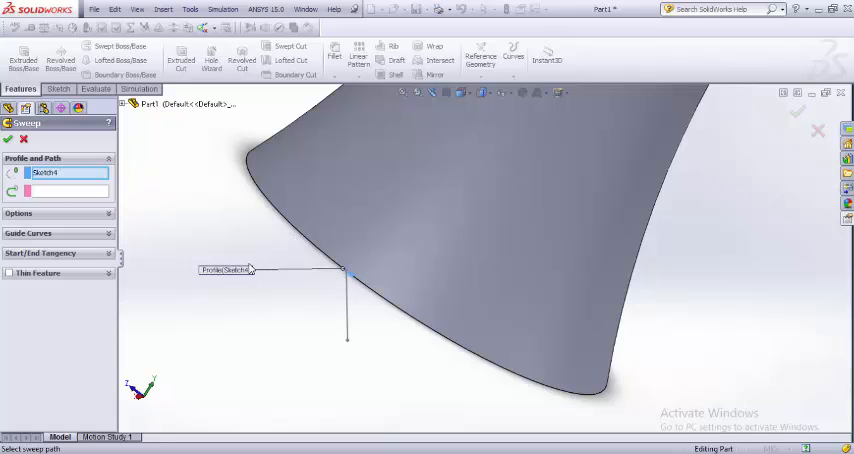
mouse_move(312, 276)
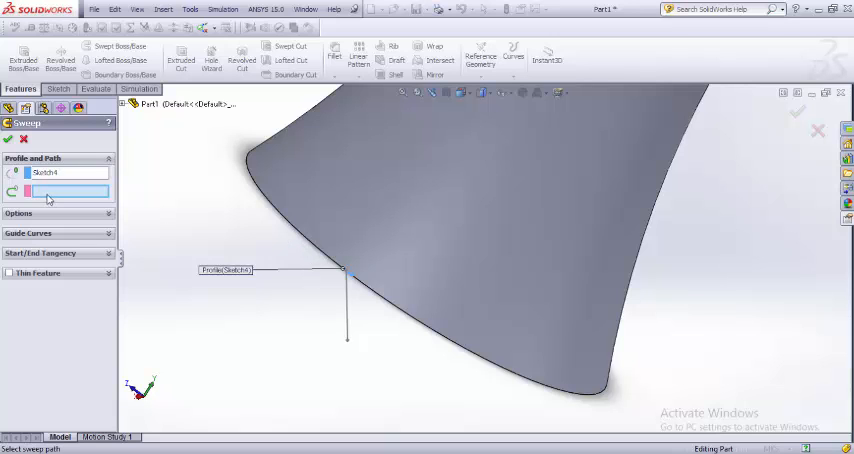
left_click(344, 304)
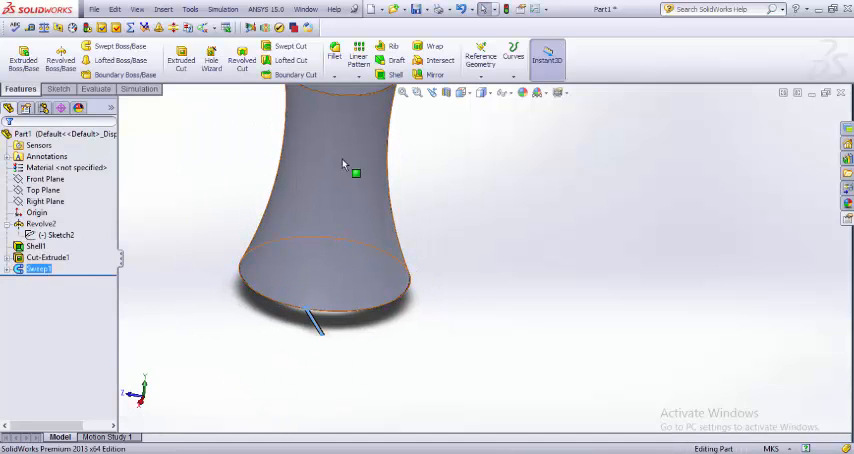
Mirror Sweep1 across the reference plane to add the opposite truss leg.
left_click(436, 74)
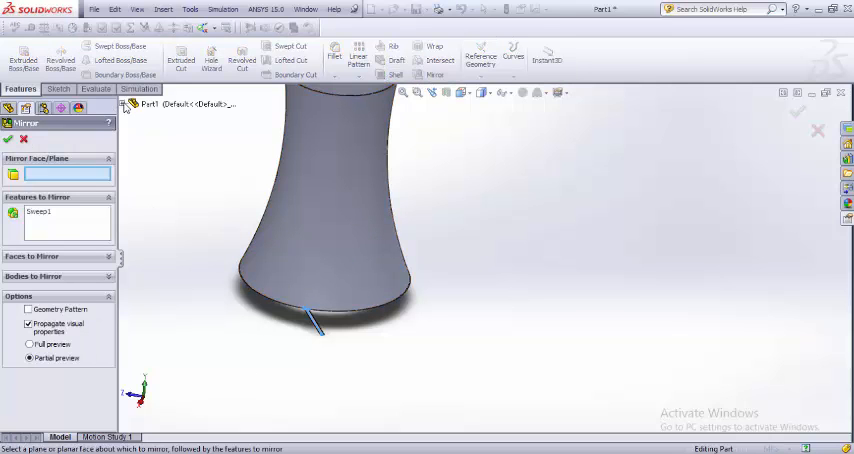
left_click(136, 104)
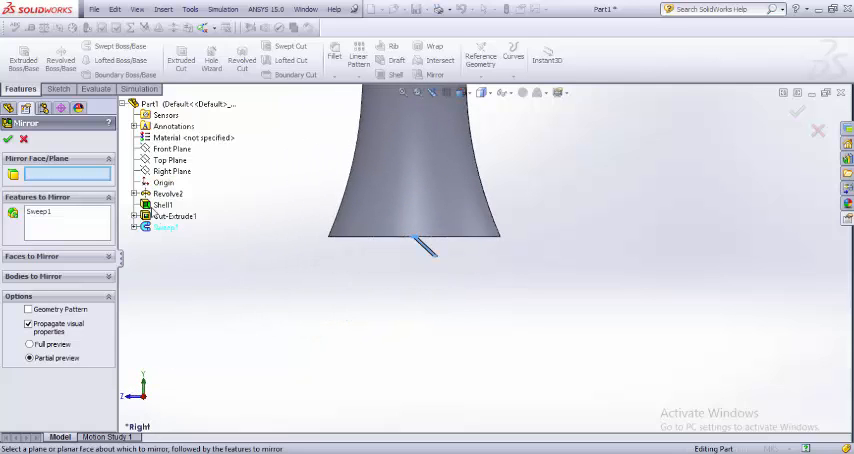
left_click(172, 148)
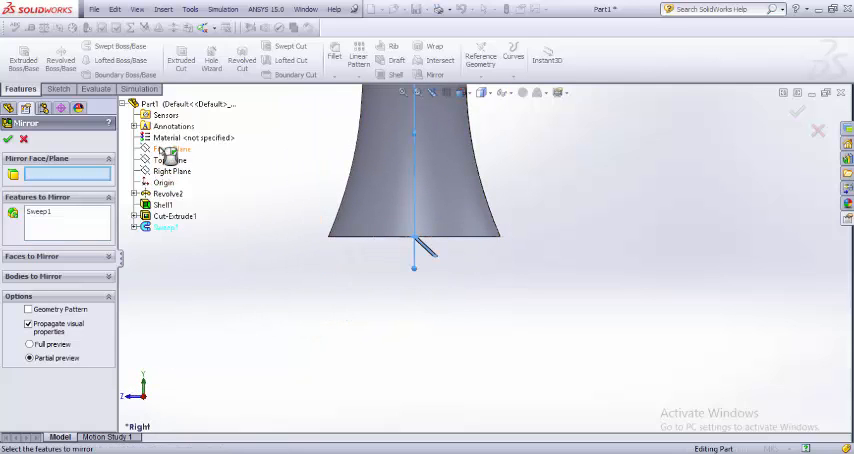
left_click(172, 148)
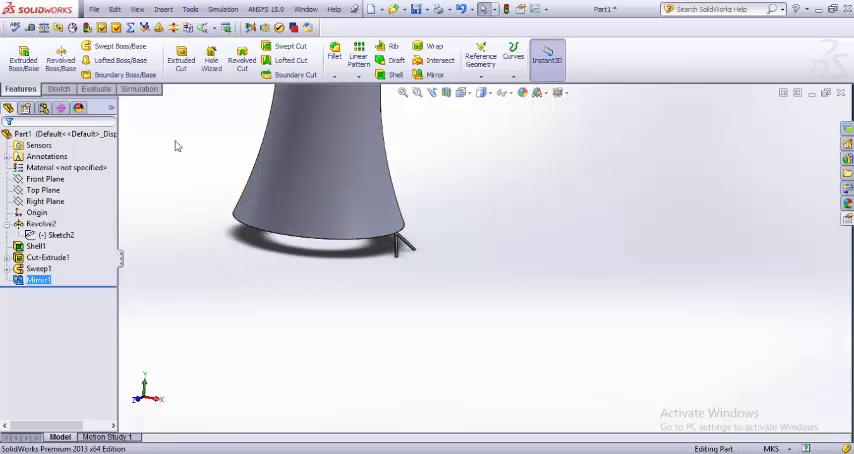
Circular-pattern Mirror1 evenly around the tower axis to complete the truss ring.
left_click(358, 50)
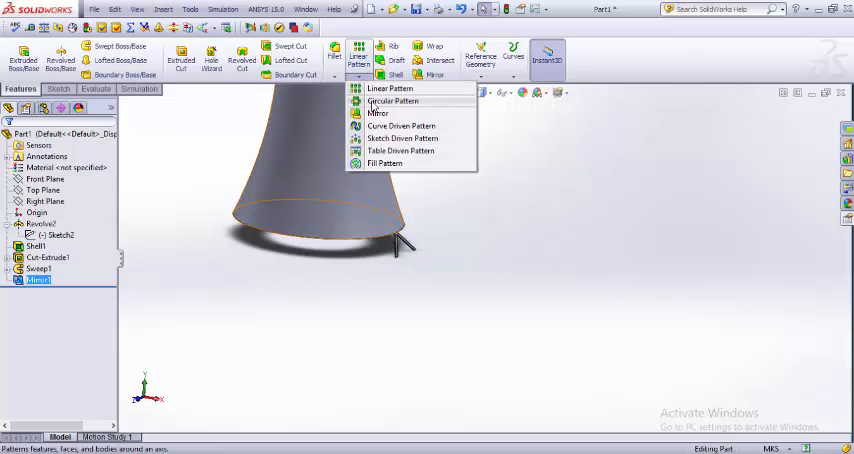
left_click(392, 100)
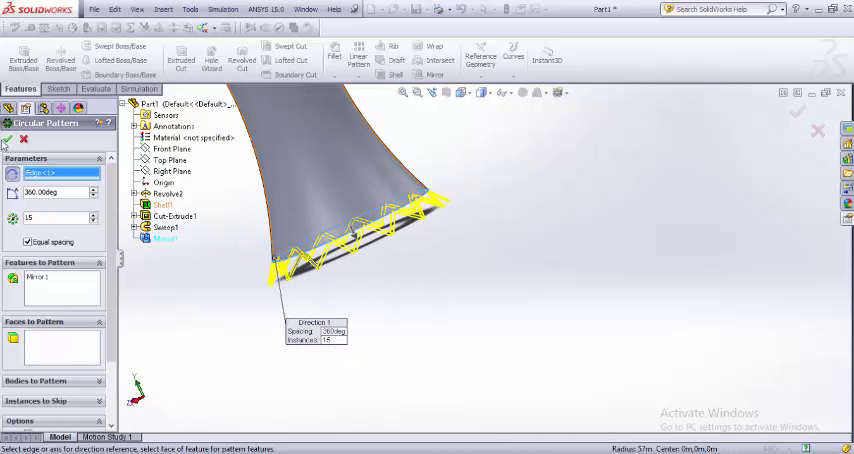
left_click(8, 140)
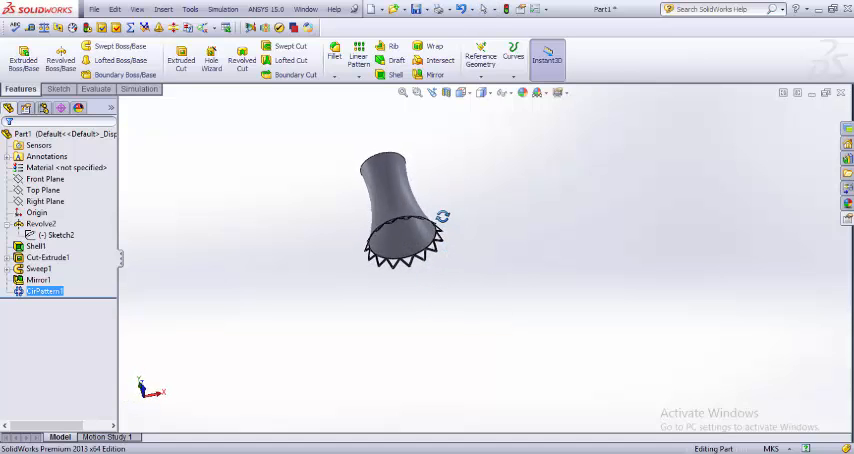
left_click_drag(400, 220, 420, 260)
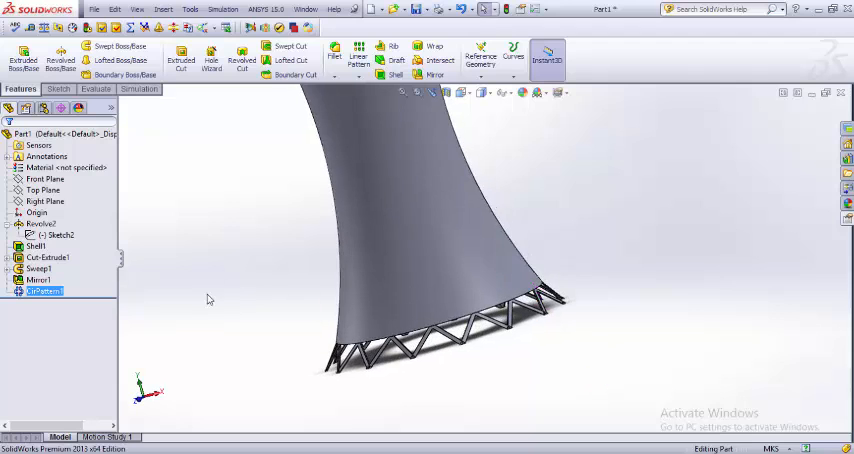
Bring up the appearance library for the tower shell and browse the metal categories.
left_click(38, 280)
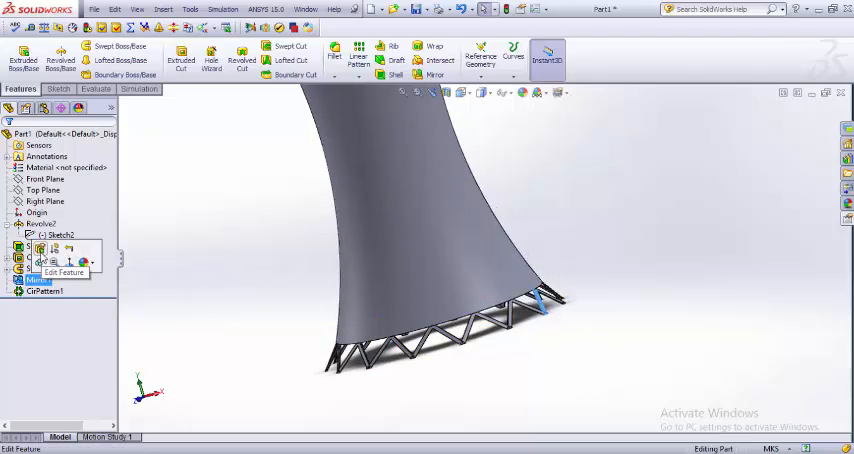
left_click(64, 272)
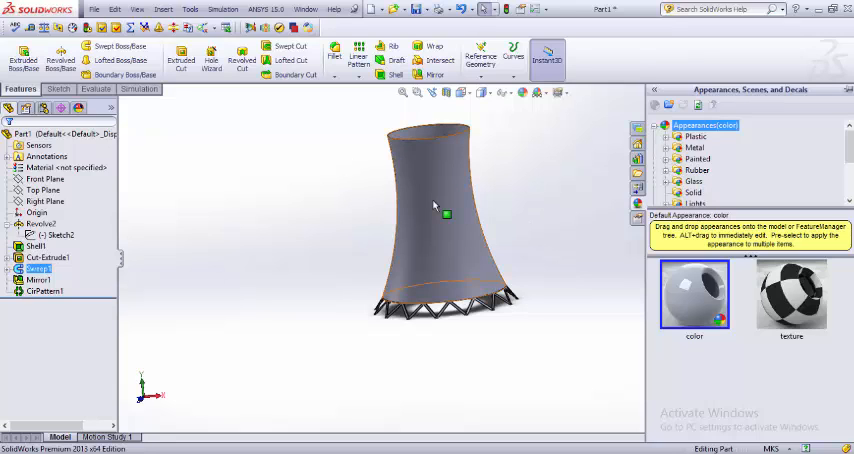
mouse_move(444, 210)
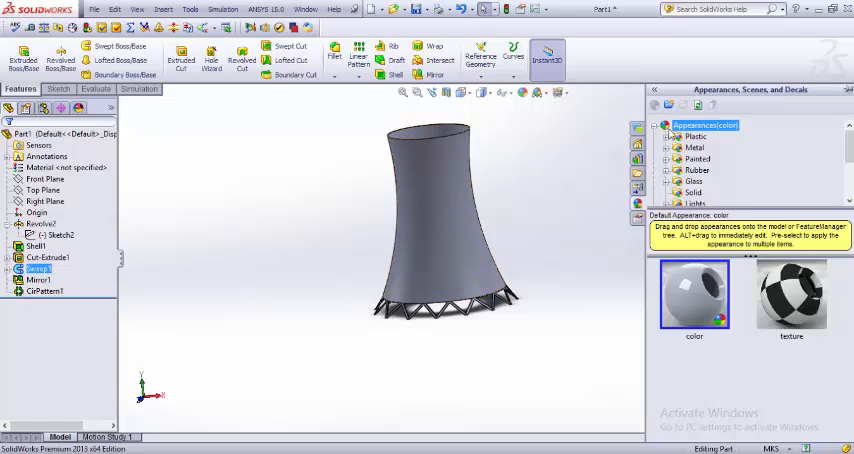
mouse_move(708, 172)
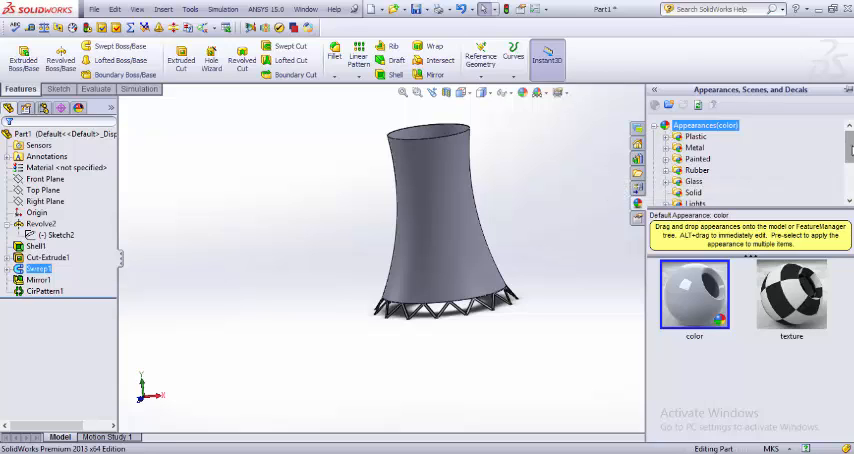
scroll("down", 3)
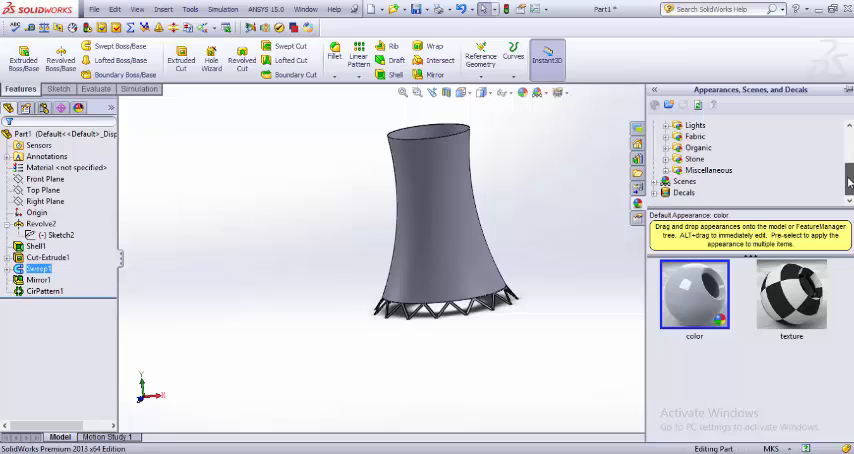
left_click(704, 124)
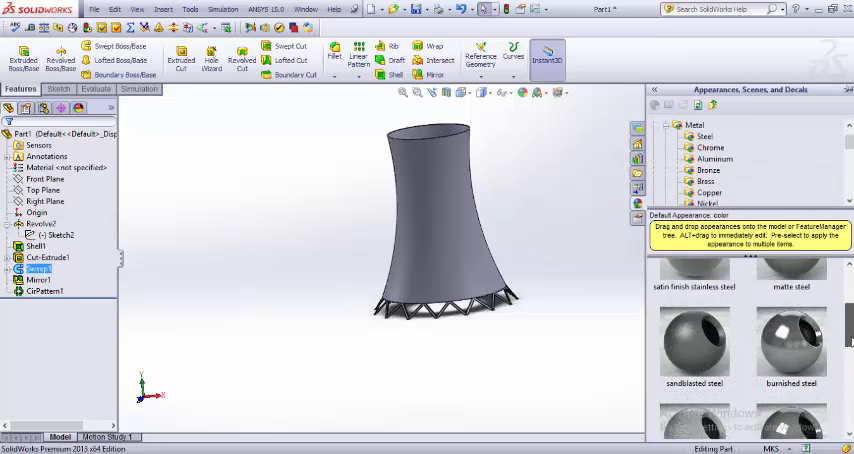
Scroll the appearance library down toward the Stone > Brick textures.
scroll("down", 3)
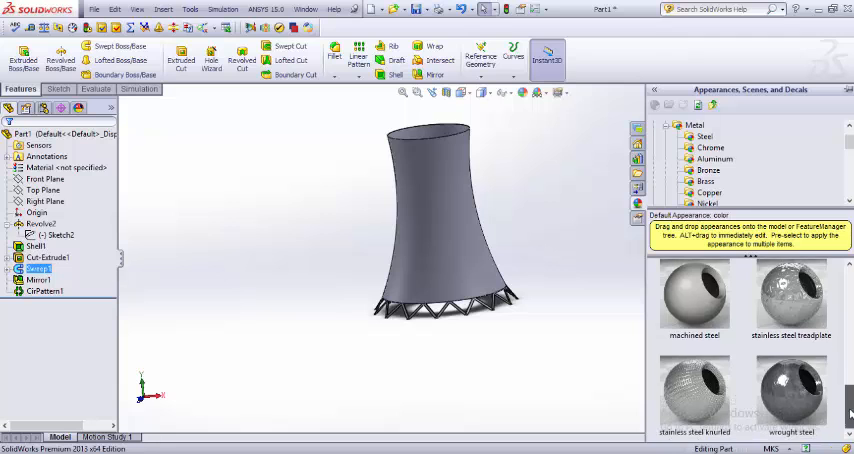
scroll("down", 3)
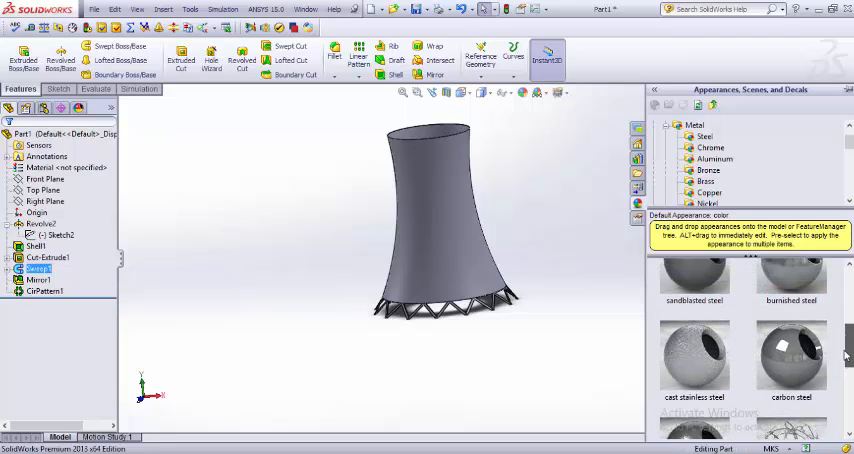
scroll("down", 3)
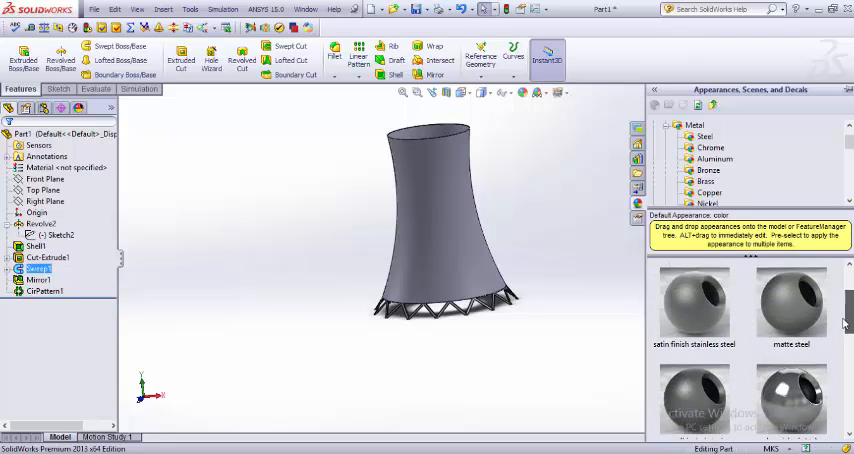
scroll("up", 3)
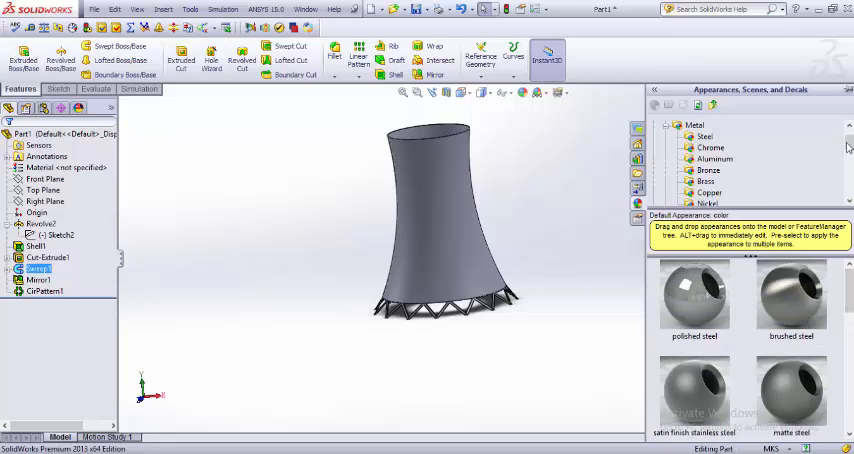
scroll("down", 3)
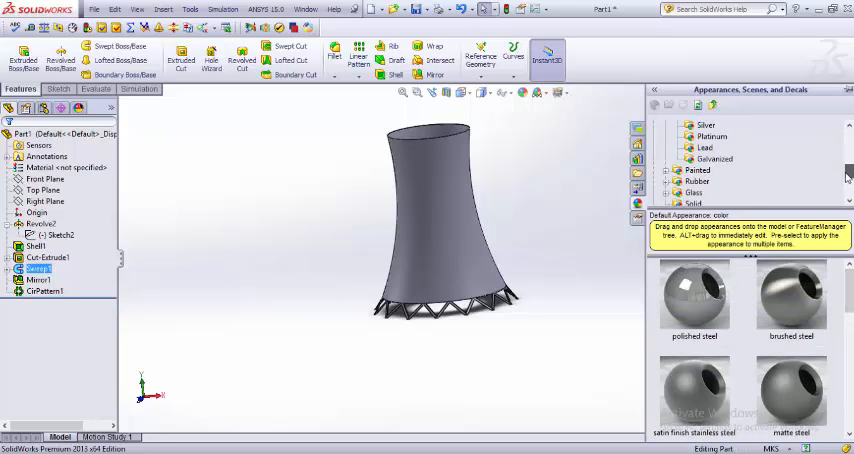
scroll("down", 3)
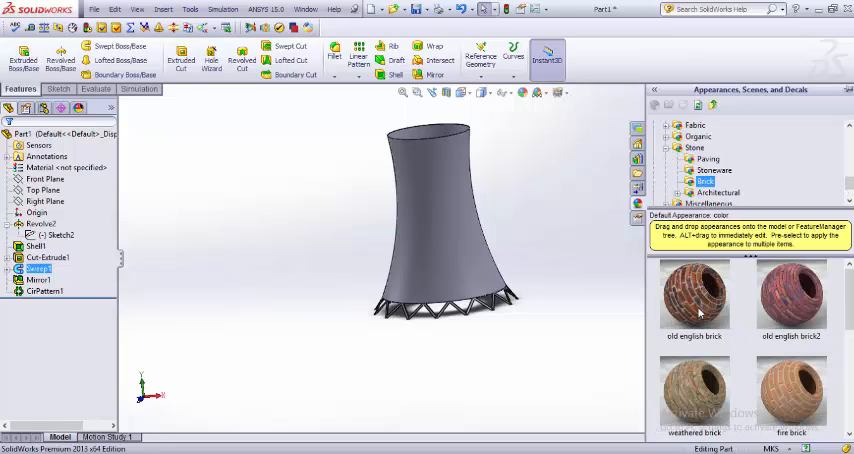
Apply a brick appearance to the shell body and return to a perspective view.
scroll("down", 3)
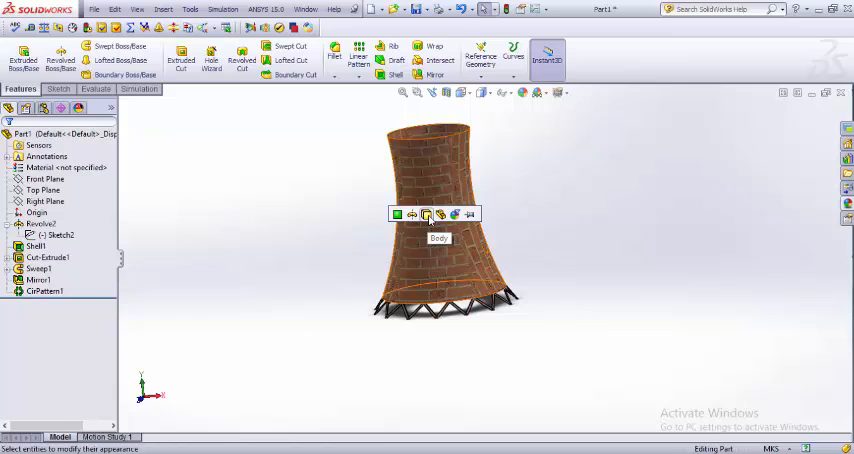
mouse_move(440, 216)
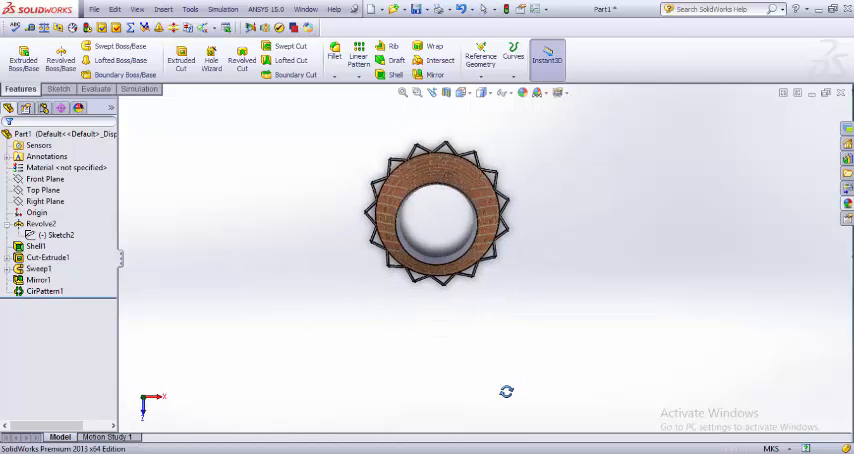
left_click_drag(440, 216, 420, 240)
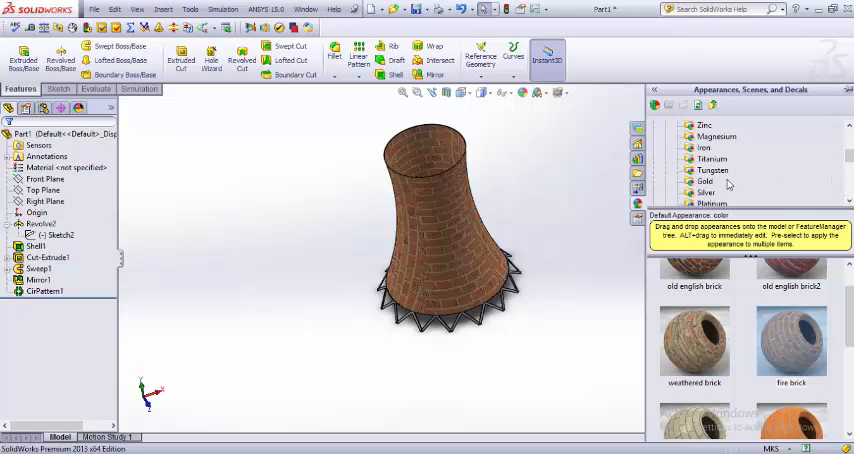
Browse Iron, Titanium, Zinc, Nickel to Copper and apply a copper finish to the truss legs.
left_click(704, 148)
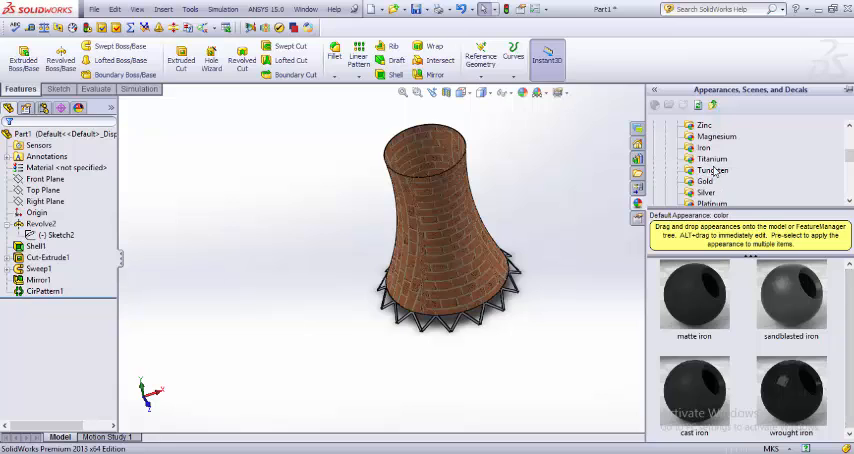
left_click(712, 158)
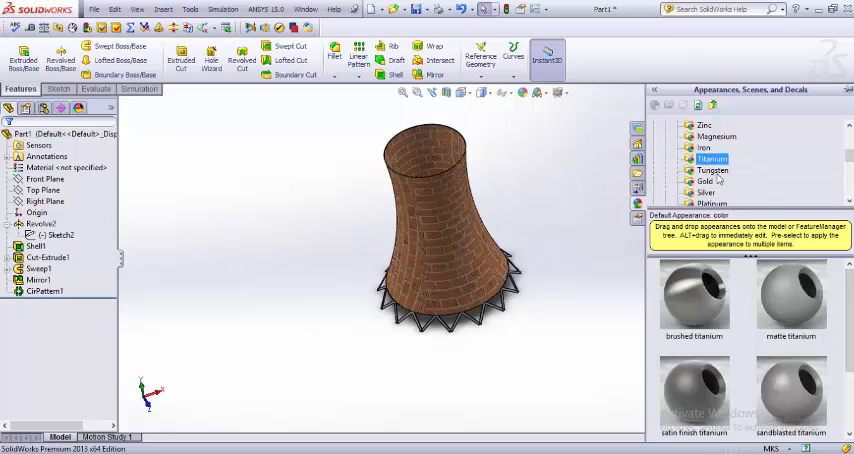
left_click(716, 136)
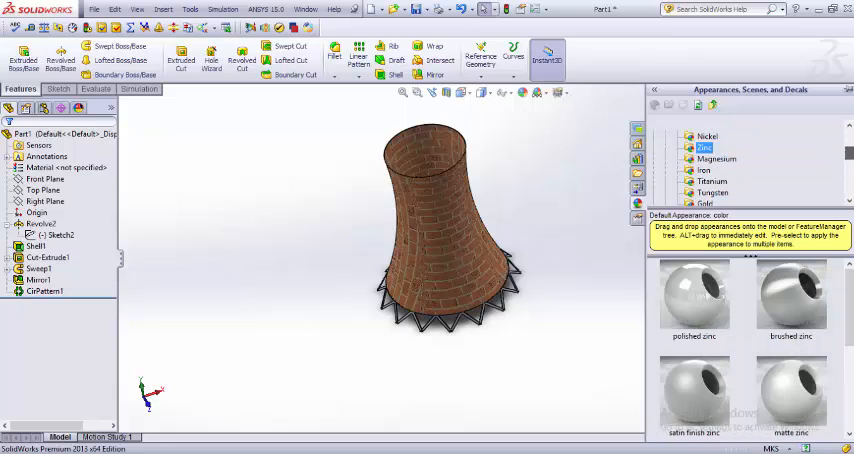
left_click(708, 136)
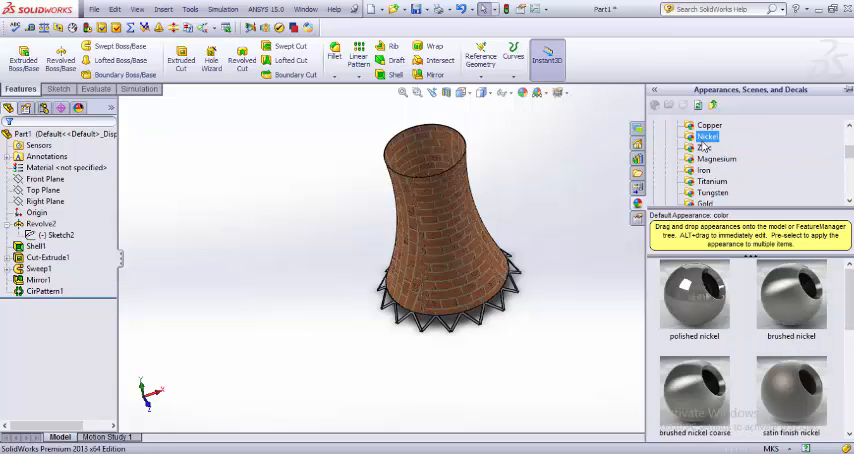
left_click(708, 124)
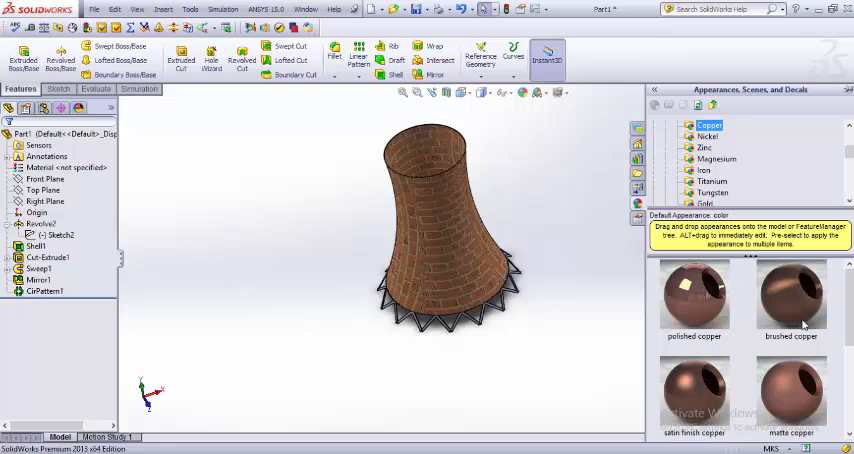
scroll("down", 3)
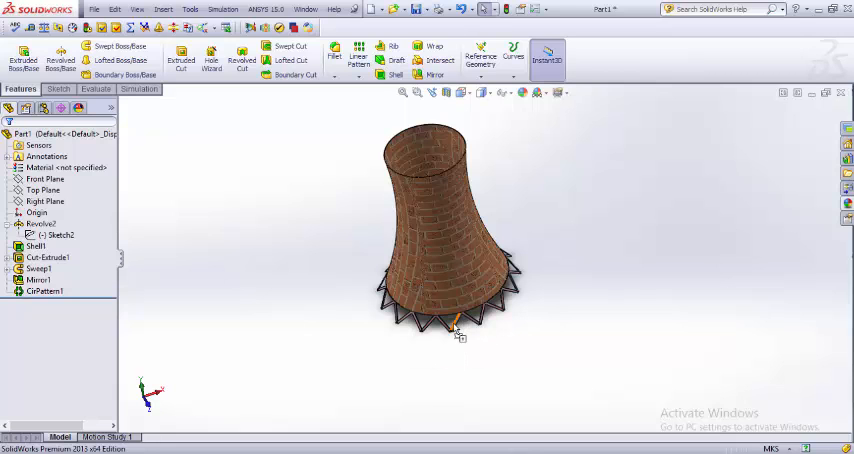
mouse_move(466, 340)
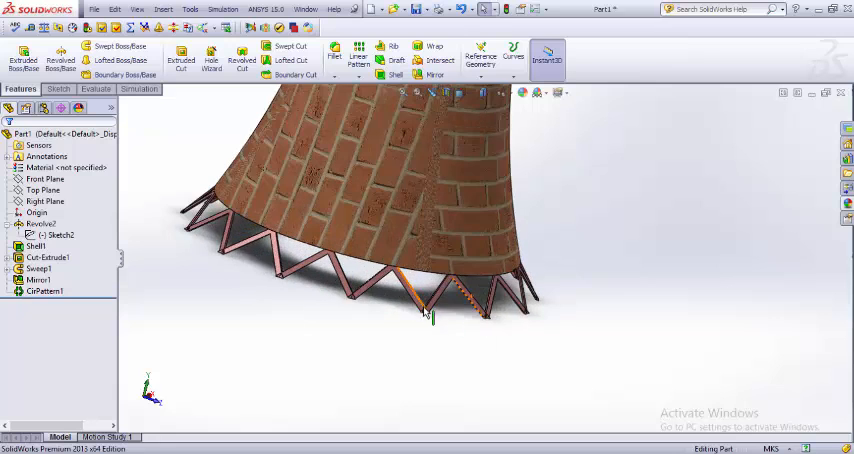
mouse_move(384, 356)
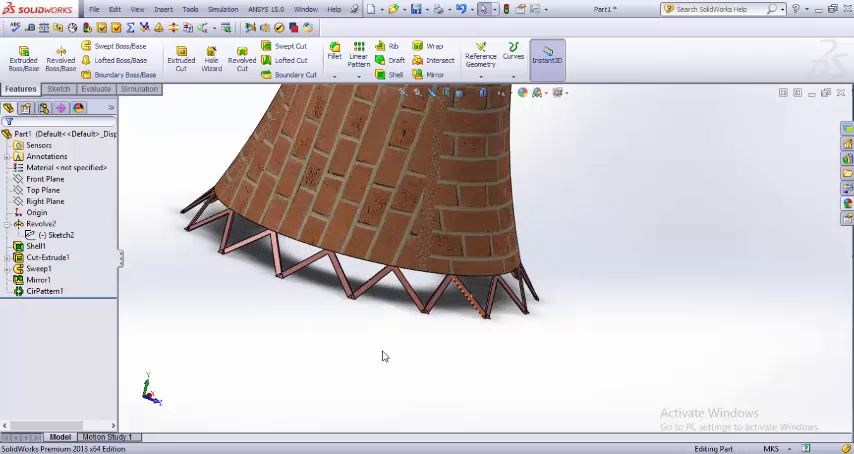
left_click_drag(384, 356, 420, 312)
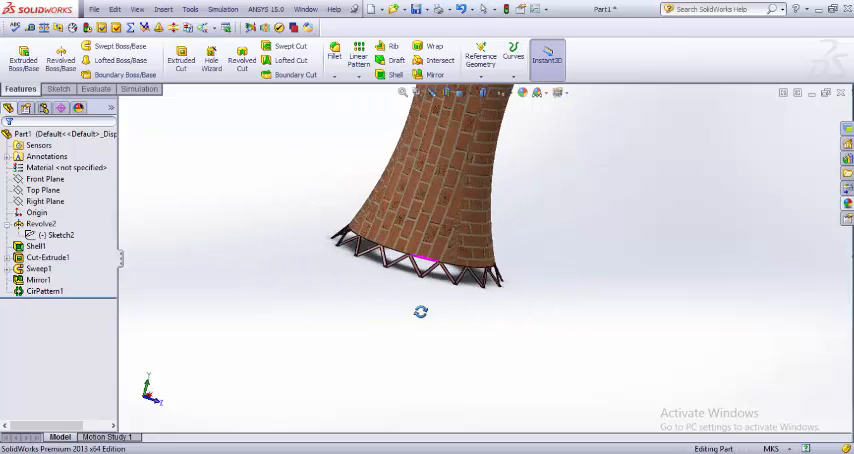